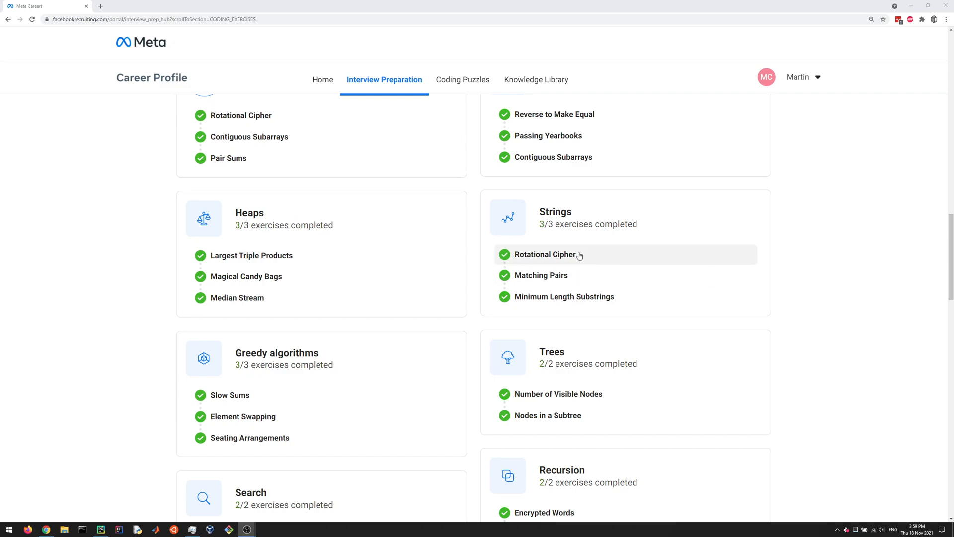
pyautogui.moveTo(565, 252)
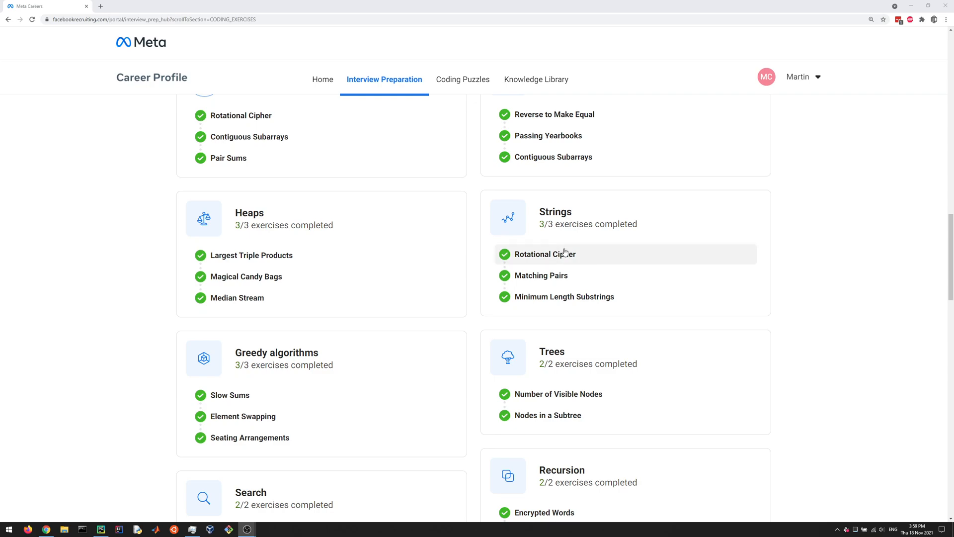
# Step: Open the Rotational Cipher exercise listed under the Strings card of the practice hub
pyautogui.click(545, 254)
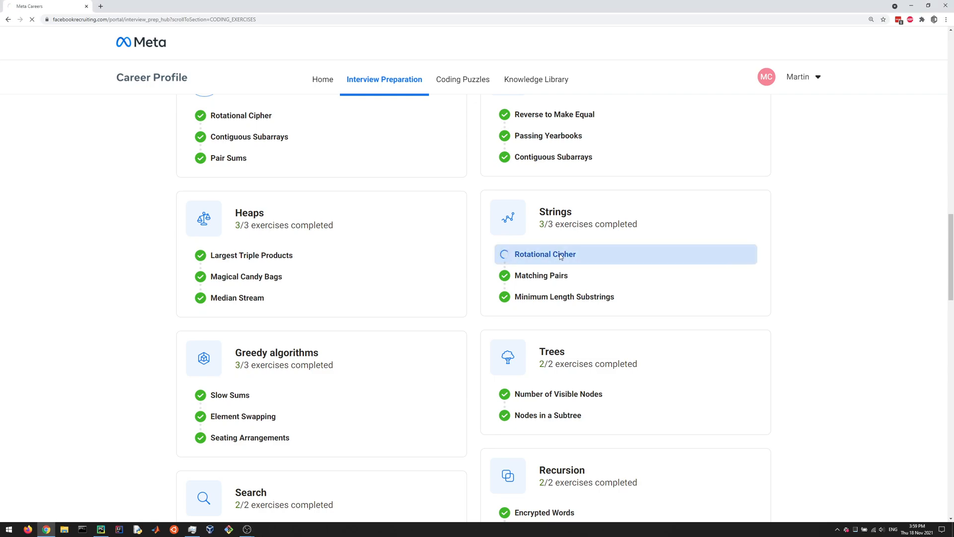
pyautogui.click(546, 254)
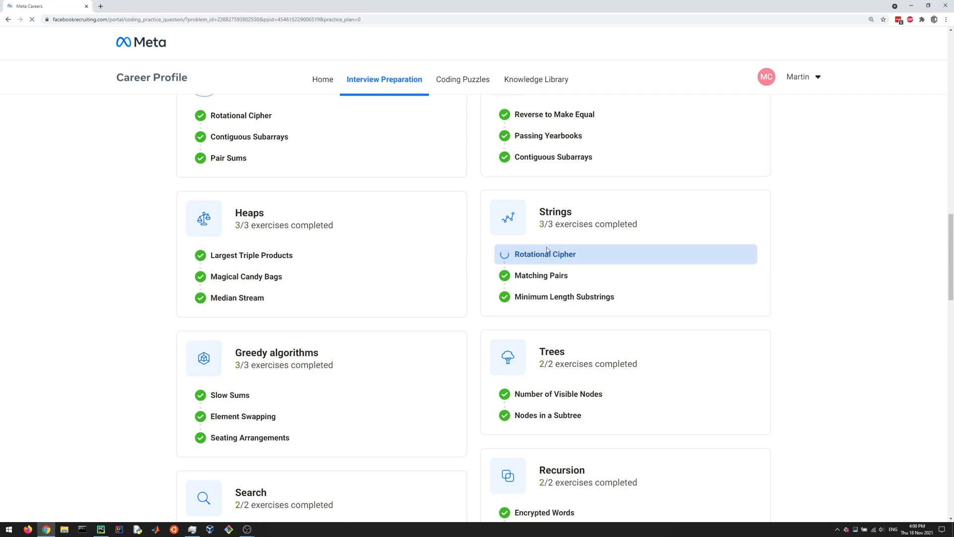
# Step: Study the Rotational Cipher statement, highlighting the Cheud-726? example and the 3-place rotation
pyautogui.click(545, 254)
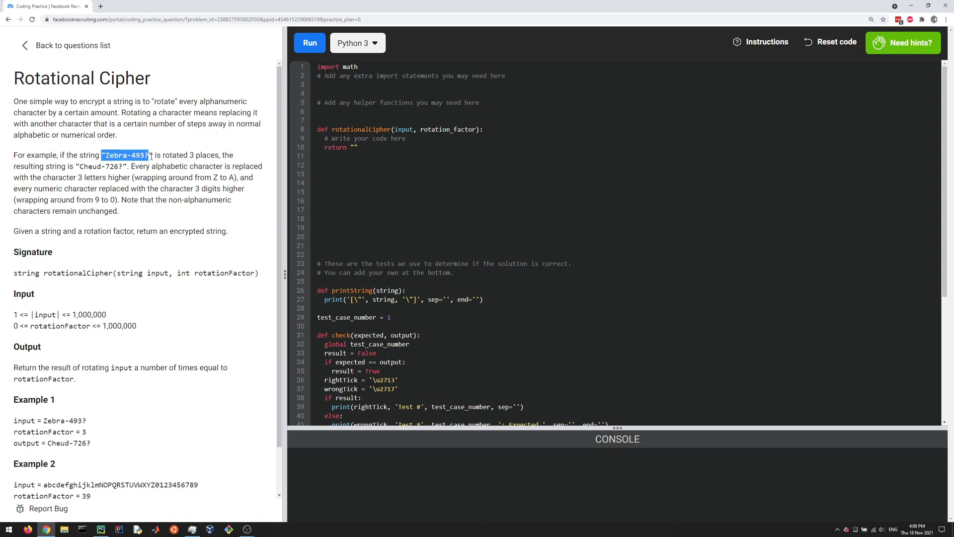
pyautogui.click(113, 167)
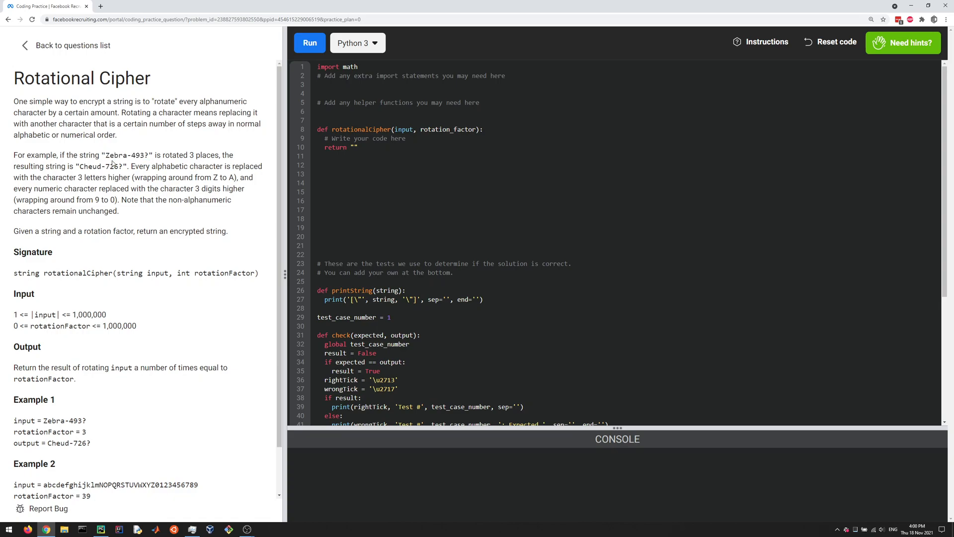
pyautogui.moveTo(132, 152)
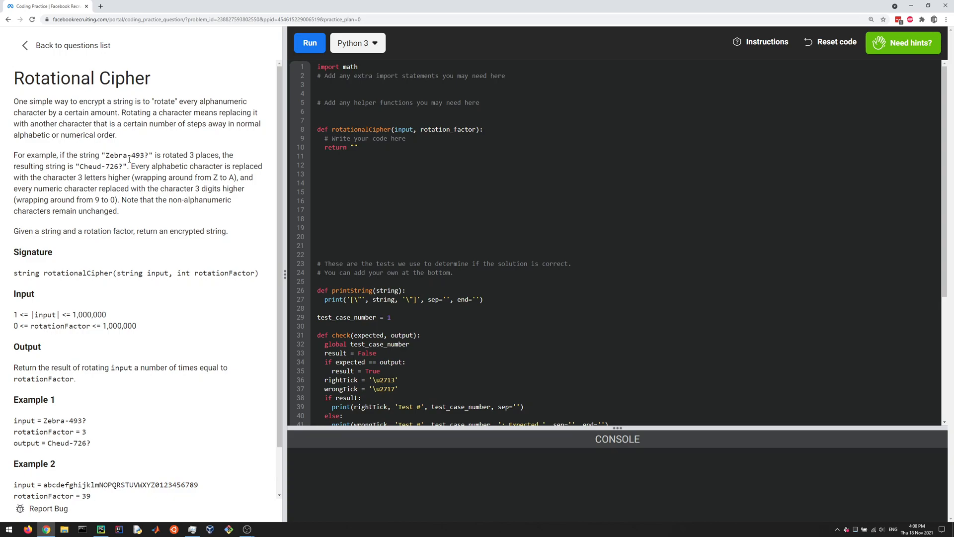
pyautogui.moveTo(246, 157)
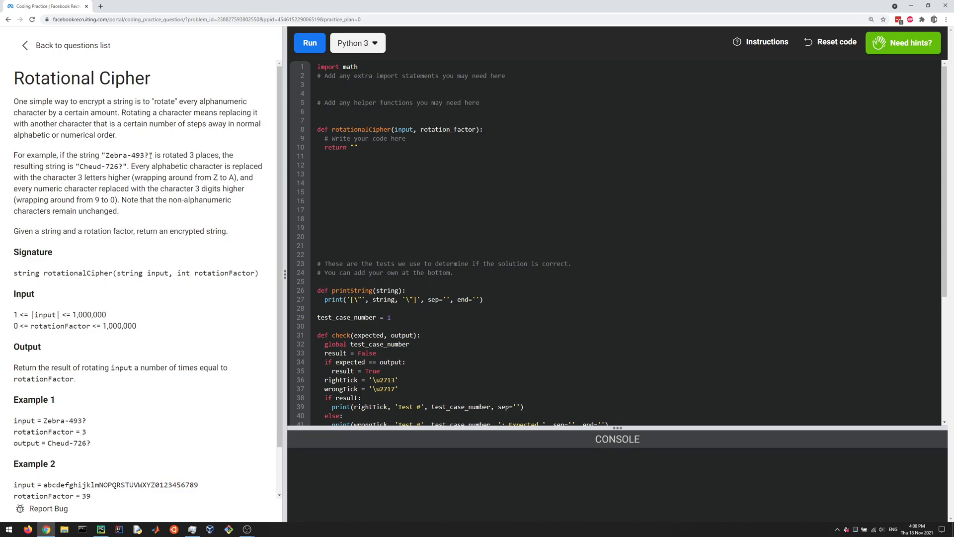
pyautogui.doubleClick(224, 178)
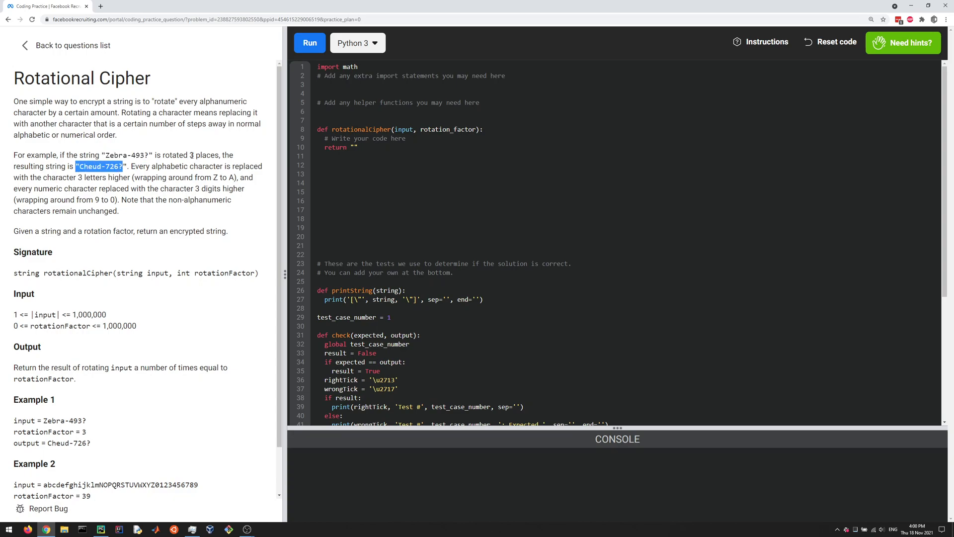
pyautogui.doubleClick(204, 155)
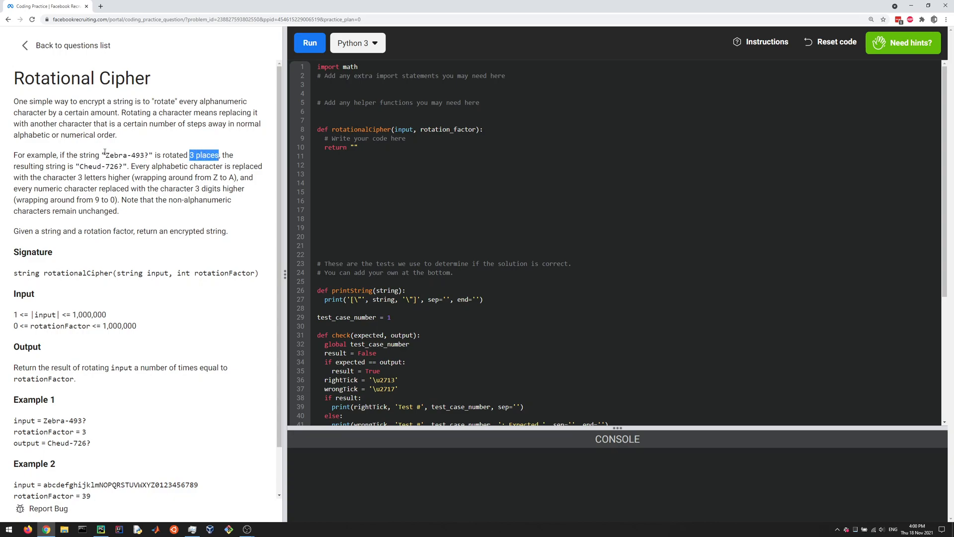
pyautogui.click(104, 155)
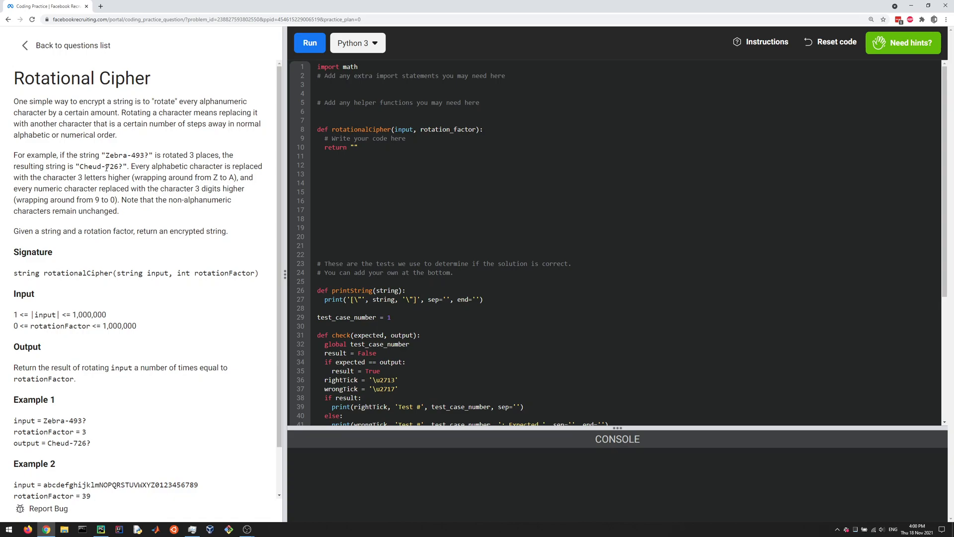
pyautogui.doubleClick(140, 155)
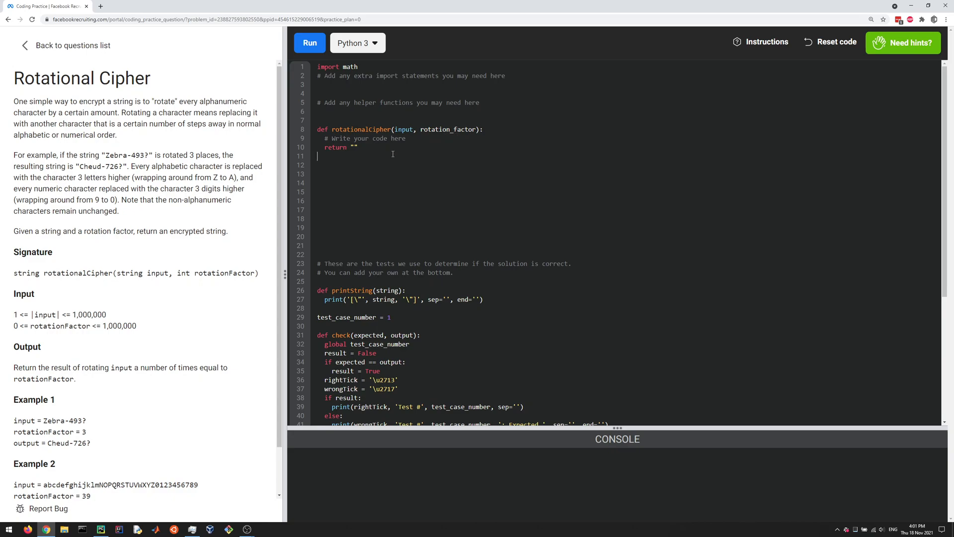
pyautogui.moveTo(392, 155)
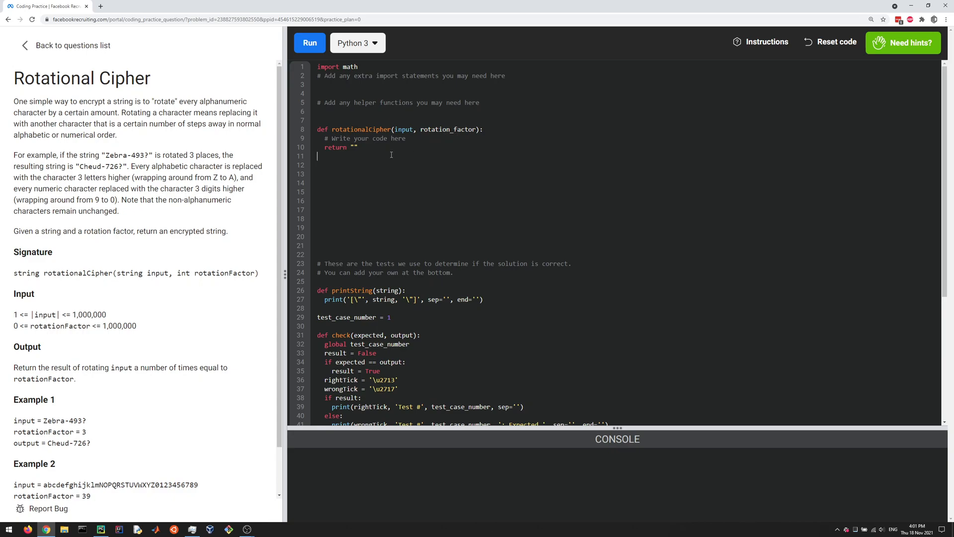
pyautogui.moveTo(390, 150)
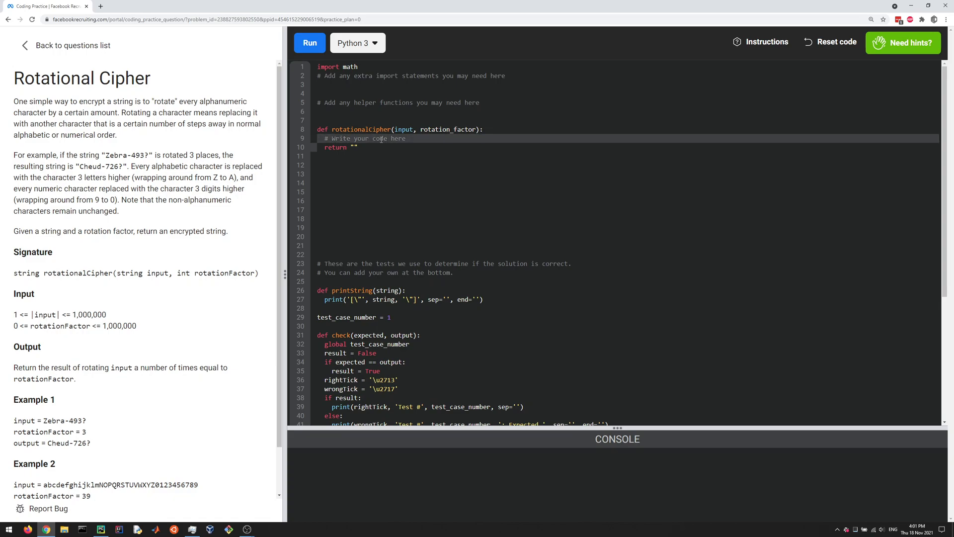
# Step: Delete the '# Write your code here' placeholder line from rotationalCipher
pyautogui.press('Backspace')
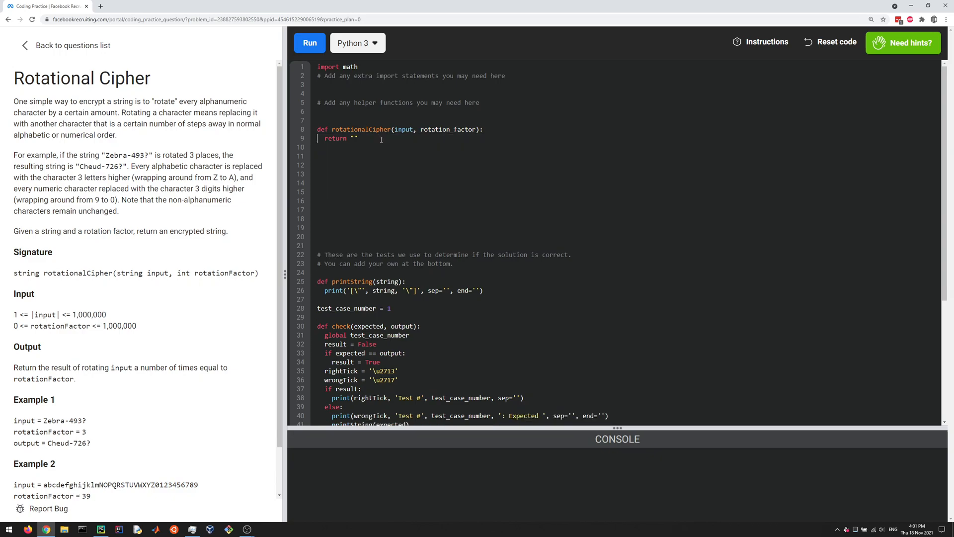
pyautogui.moveTo(274, 391)
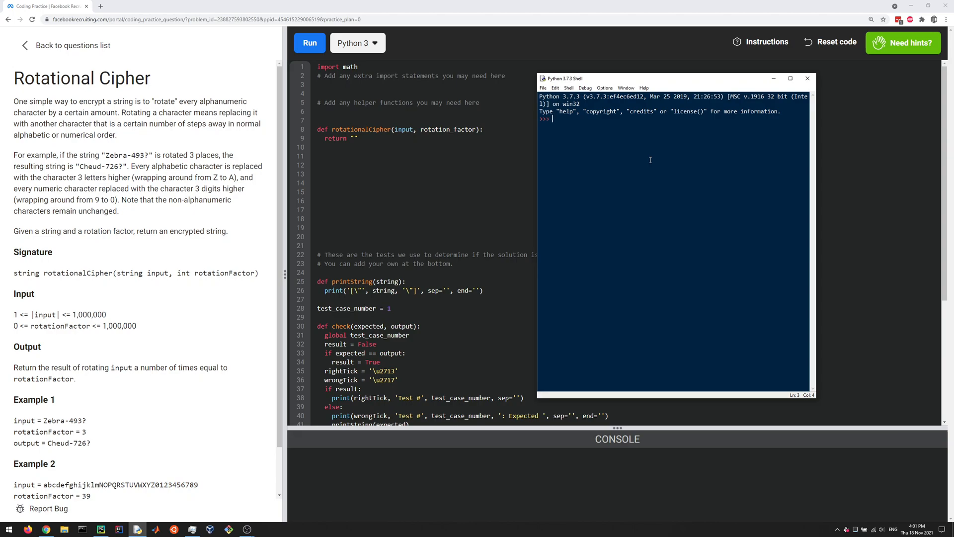
# Step: Evaluate ord('a'), ord('b') and chr(98) in IDLE, getting 97, 98 and 'b'
pyautogui.write('or')
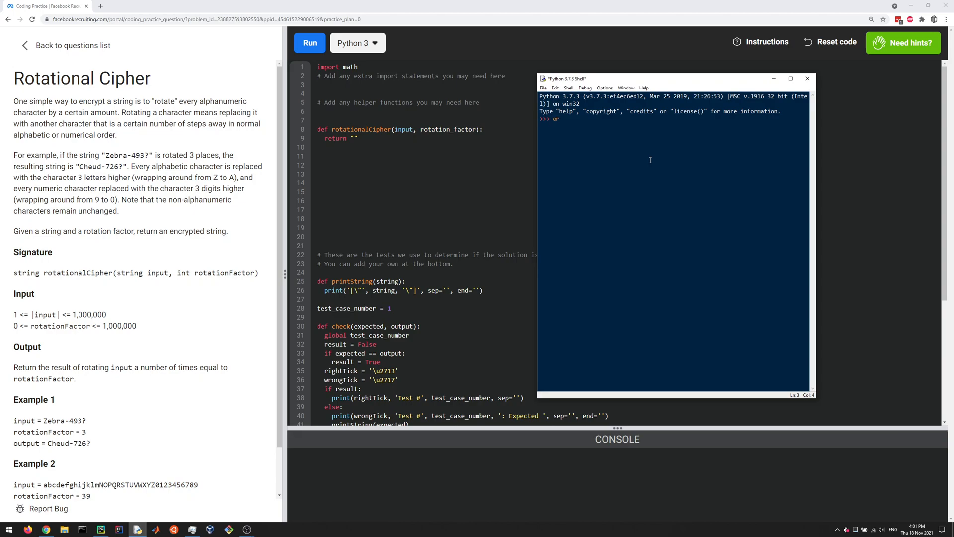
pyautogui.write('ord9')
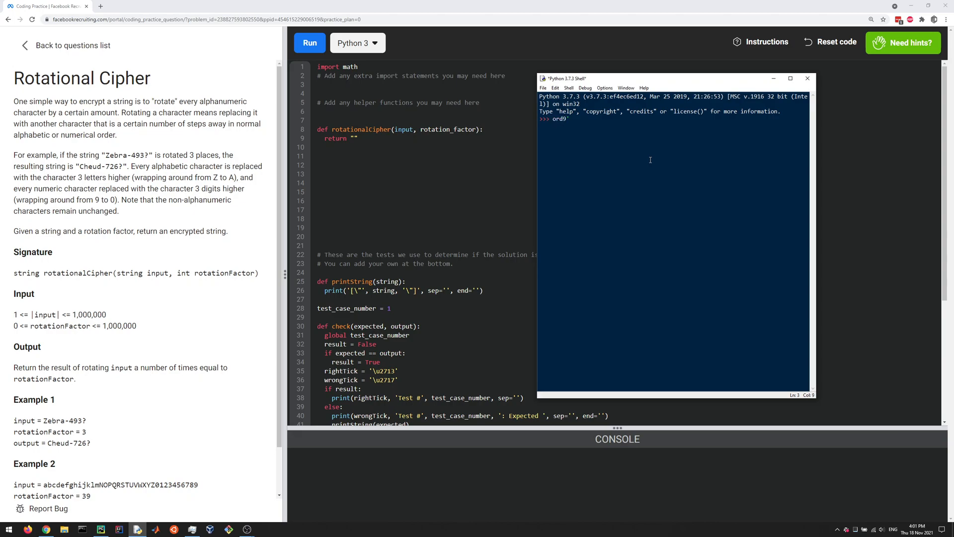
pyautogui.write("'a')")
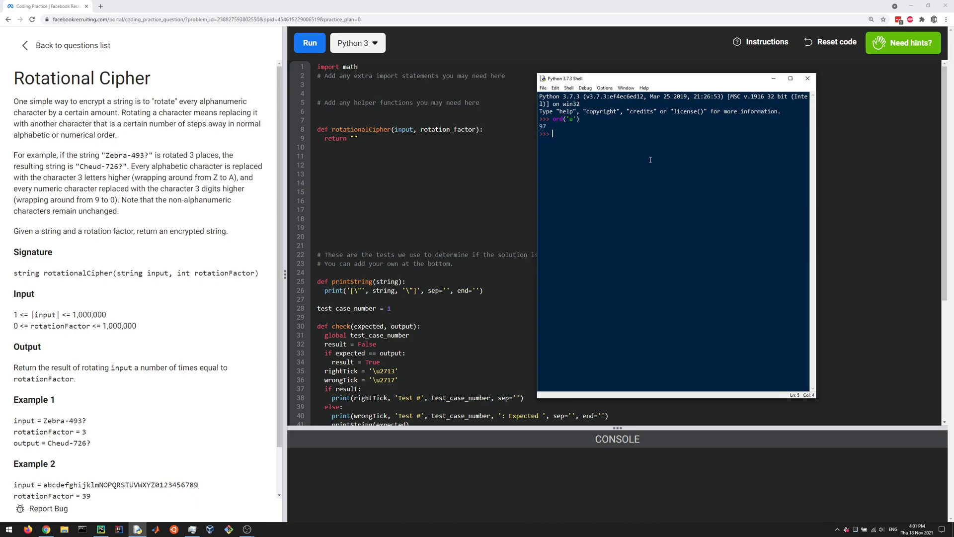
pyautogui.write("ord('b")
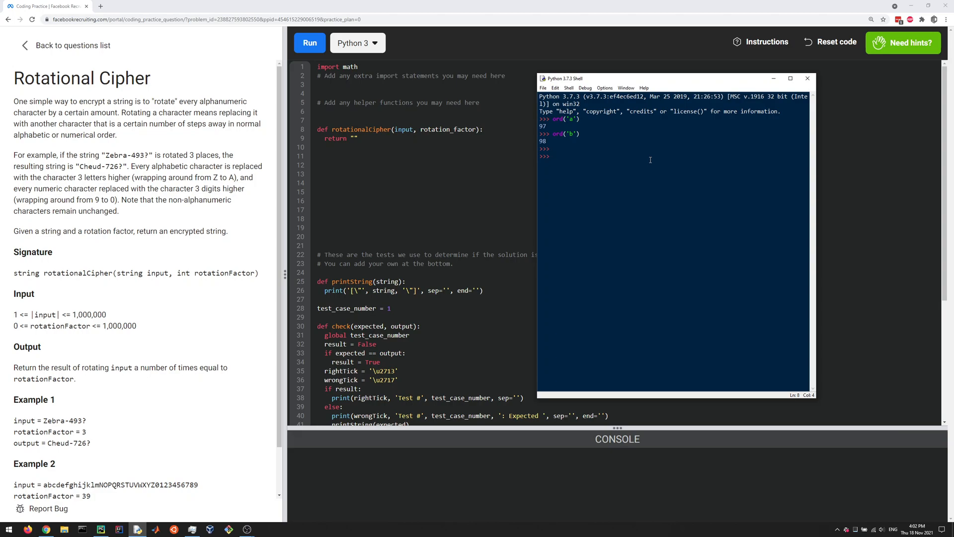
pyautogui.write('chr')
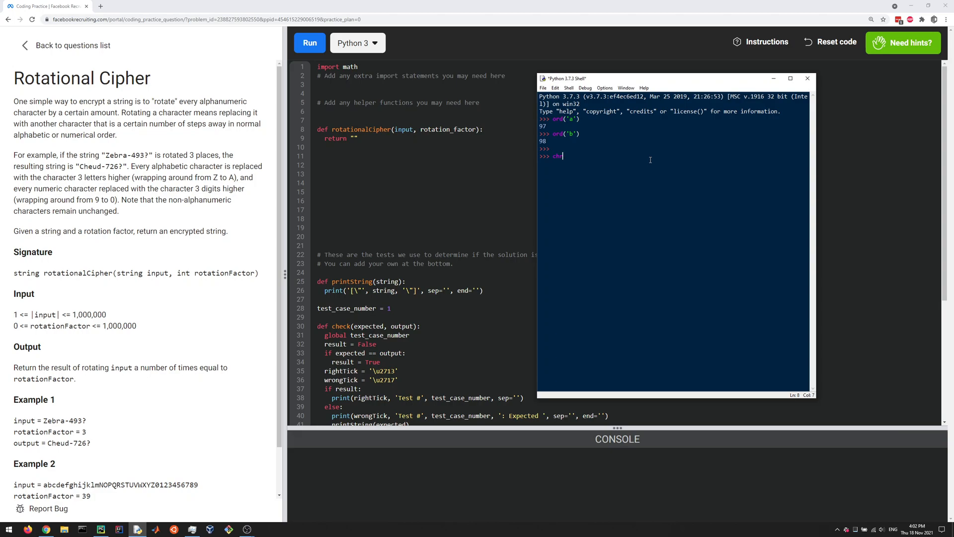
pyautogui.write('(')
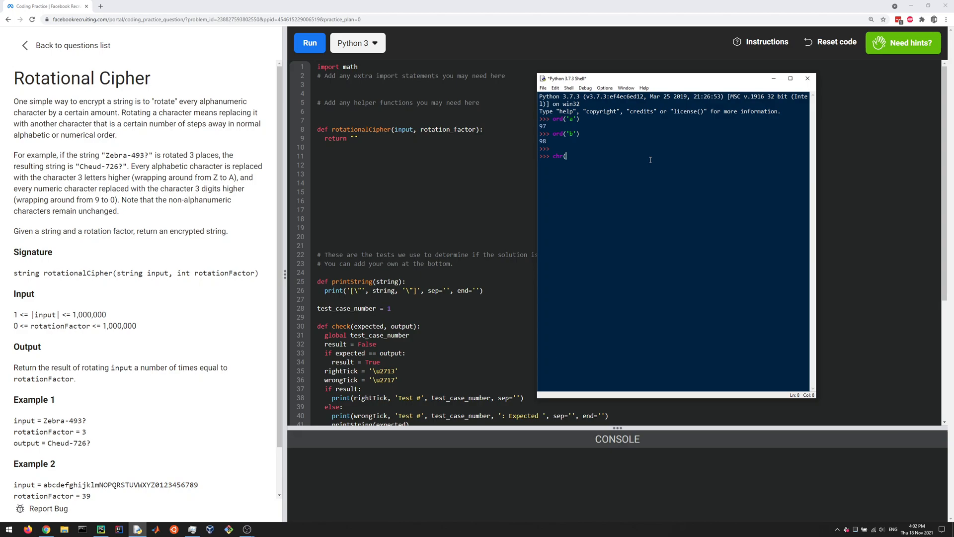
pyautogui.write('98(')
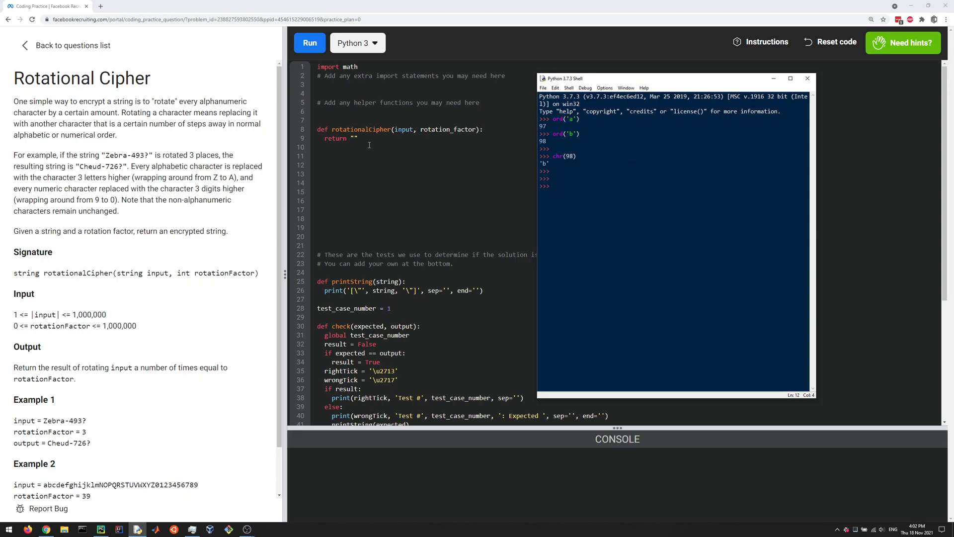
pyautogui.click(807, 78)
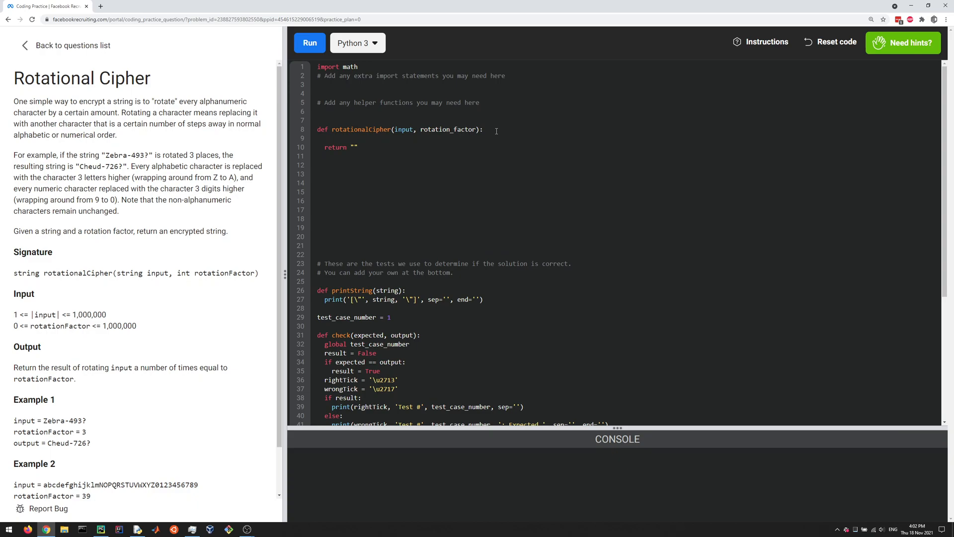
# Step: Initialize out = '', rename the parameter to s, and add 'for c in s:'
pyautogui.write('out =')
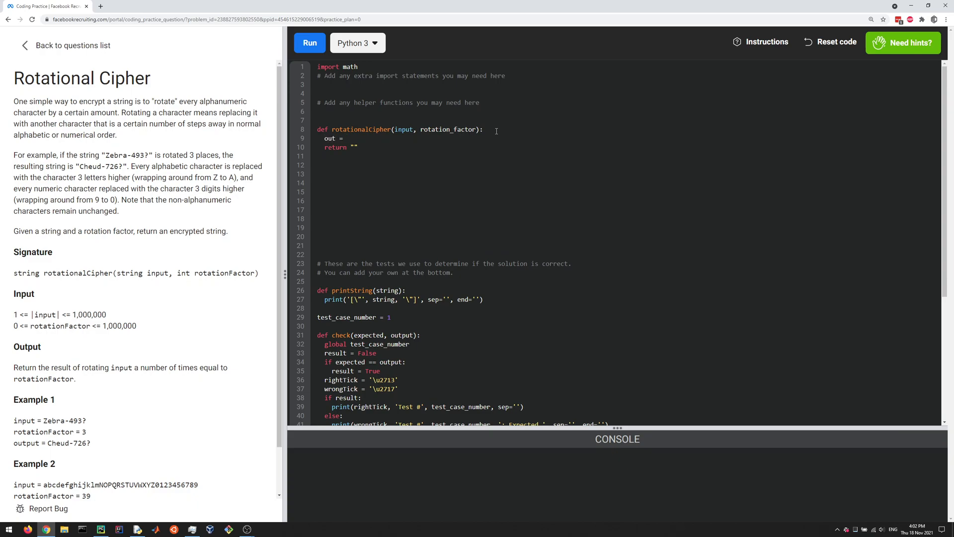
pyautogui.write("''")
pyautogui.write('out')
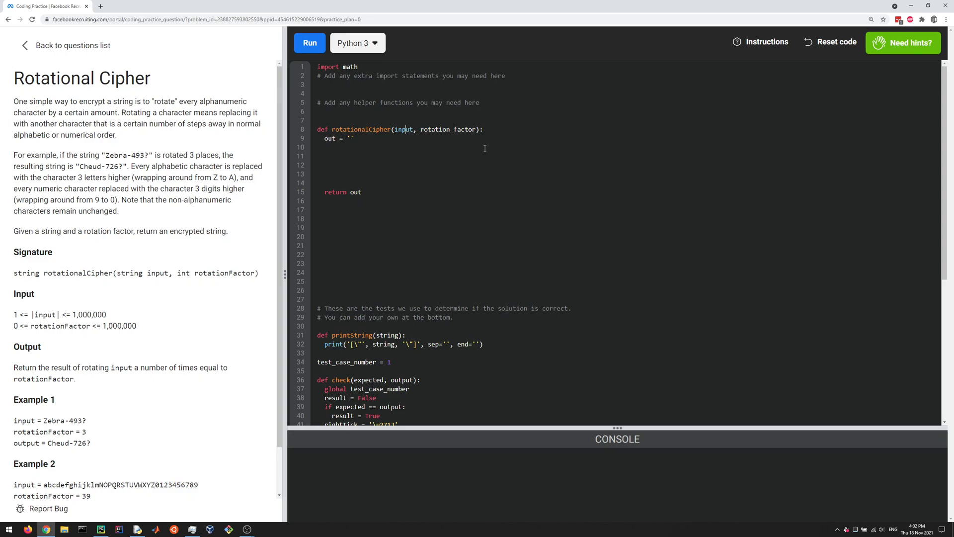
pyautogui.press('Backspace')
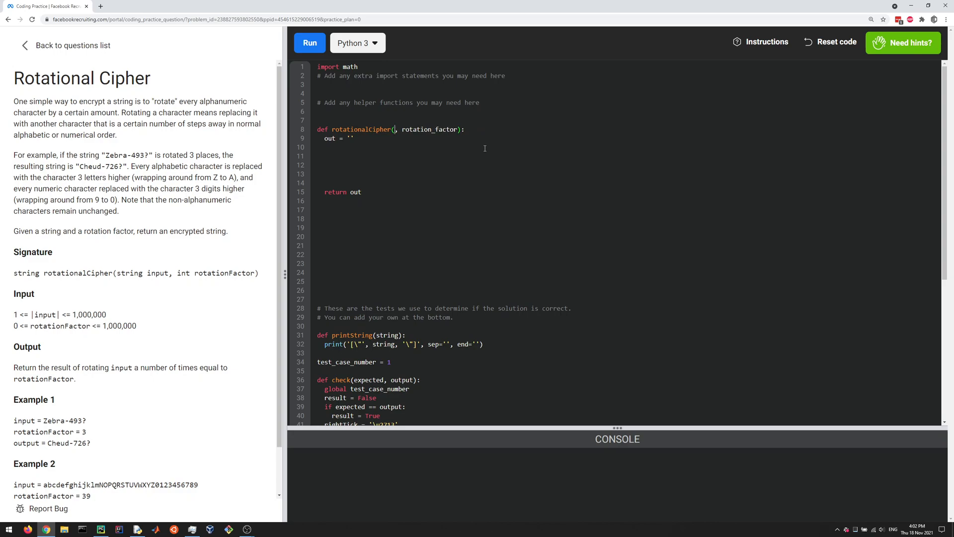
pyautogui.write('s')
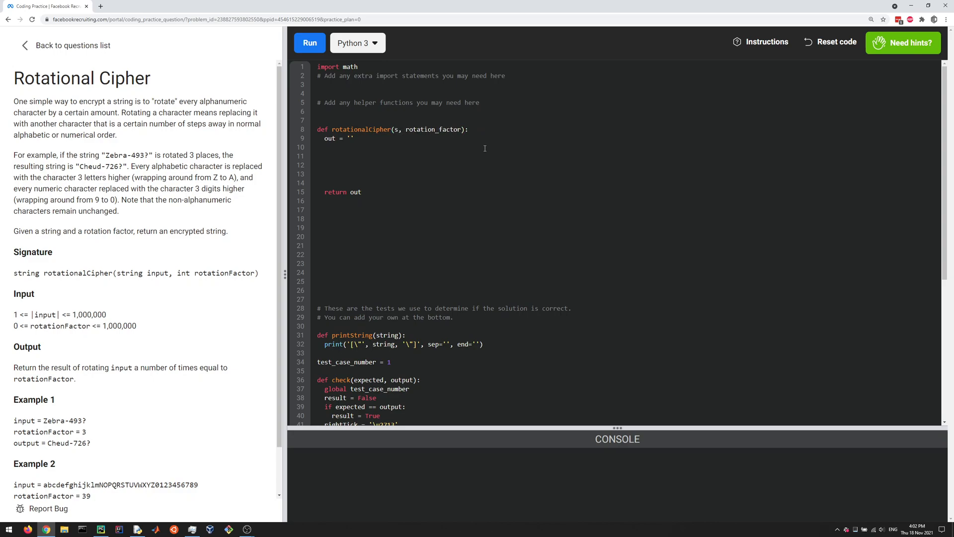
pyautogui.write('for')
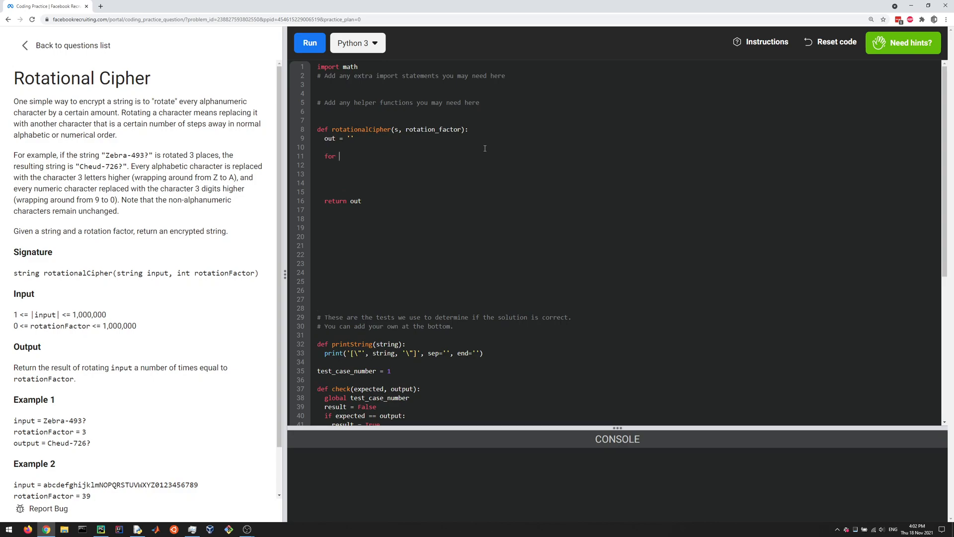
pyautogui.write('c in s:')
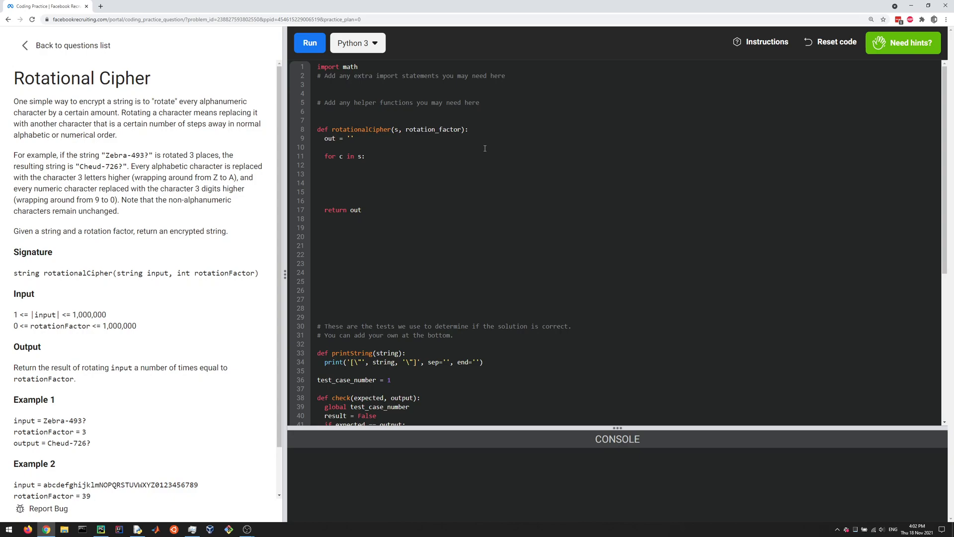
pyautogui.moveTo(175, 177)
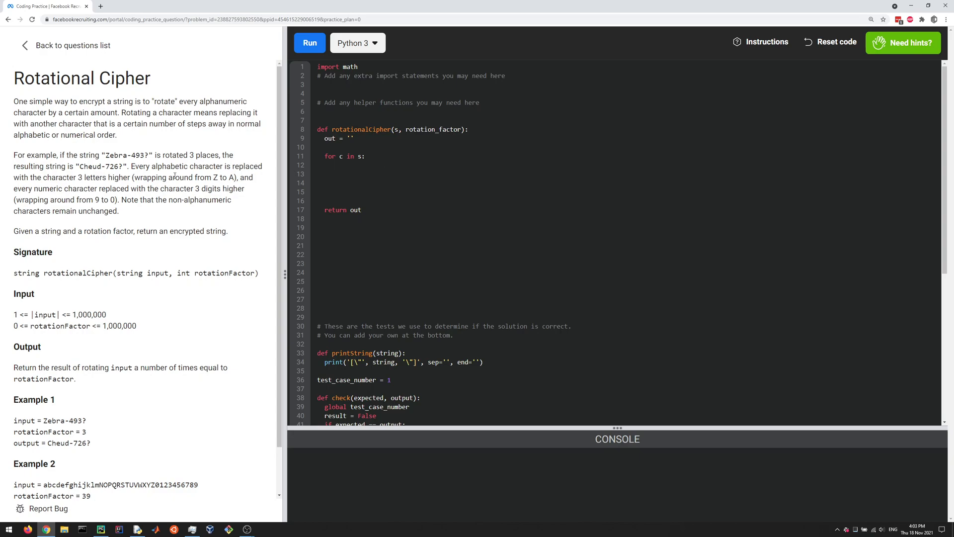
pyautogui.doubleClick(146, 155)
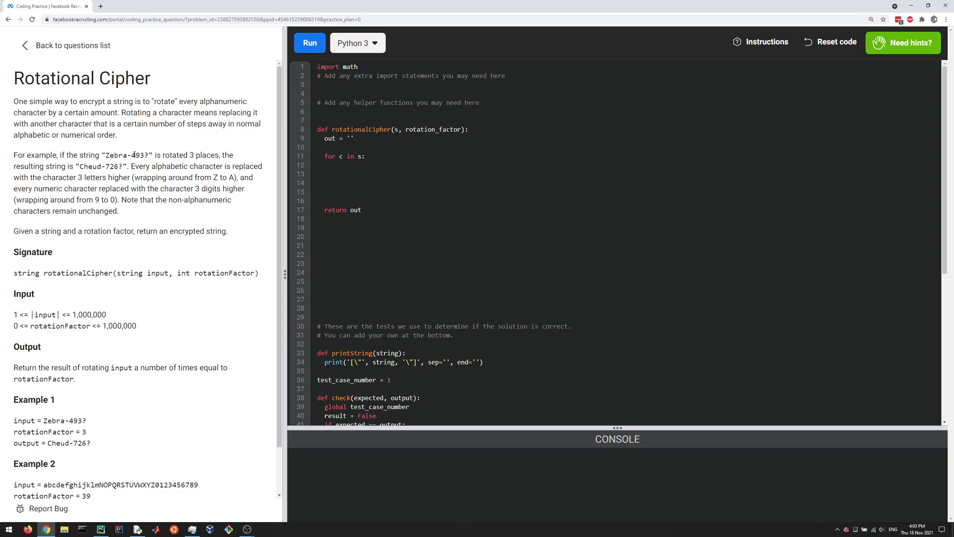
pyautogui.doubleClick(140, 155)
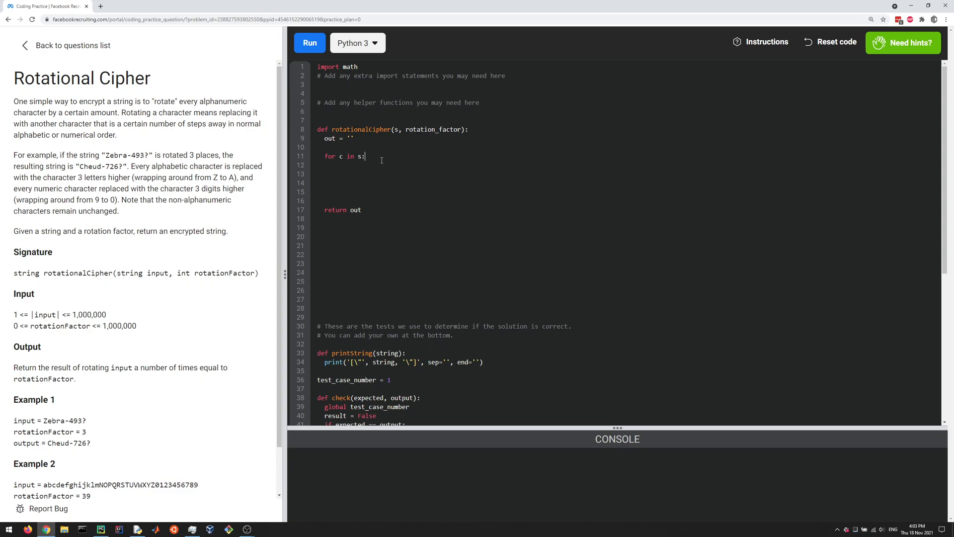
# Step: Add 'if c.isnumeric():' with out += int(c) + rotation_factor beneath it
pyautogui.write('if c')
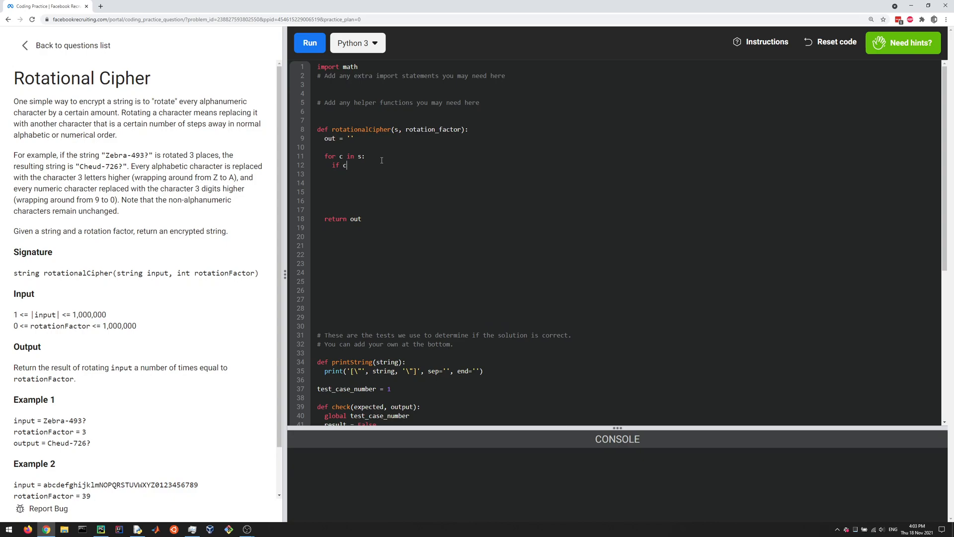
pyautogui.write('.isnumeri')
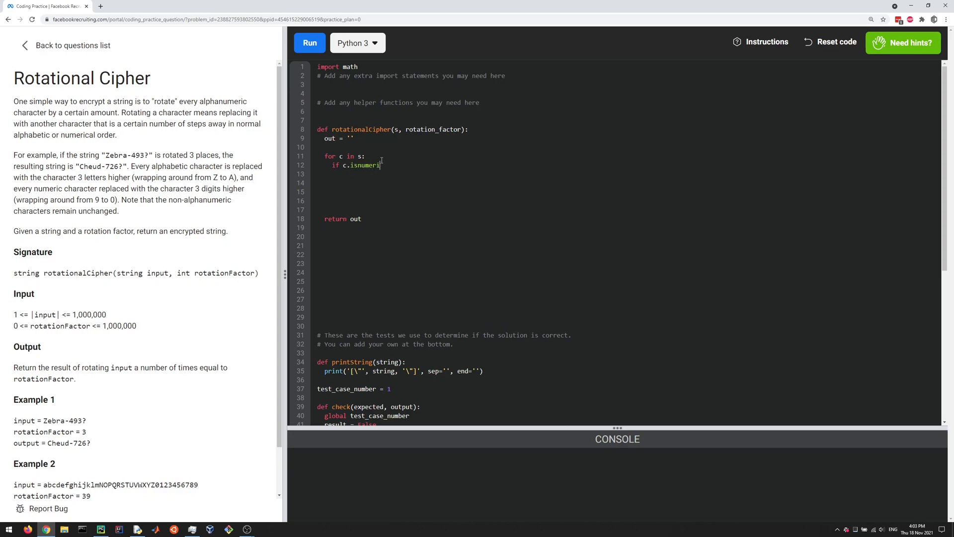
pyautogui.write('():')
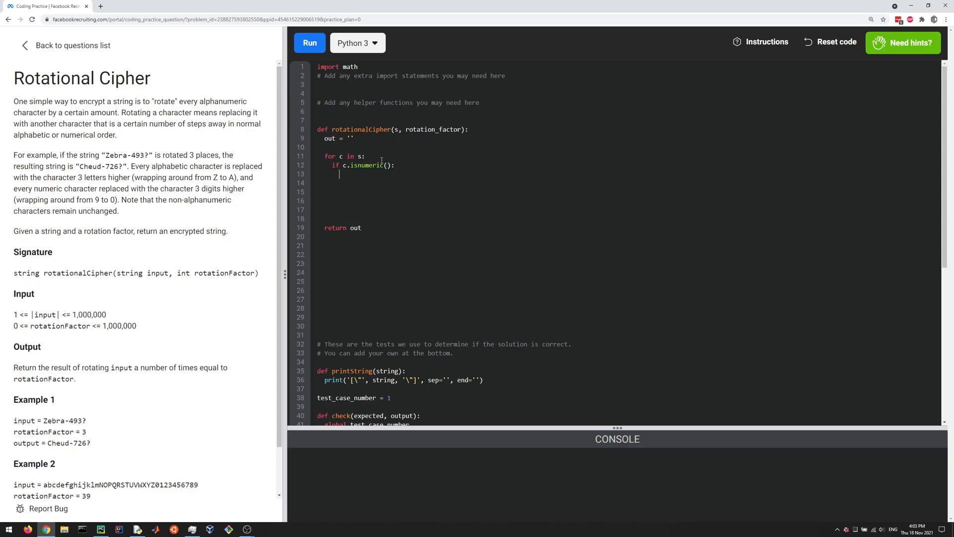
pyautogui.write('out')
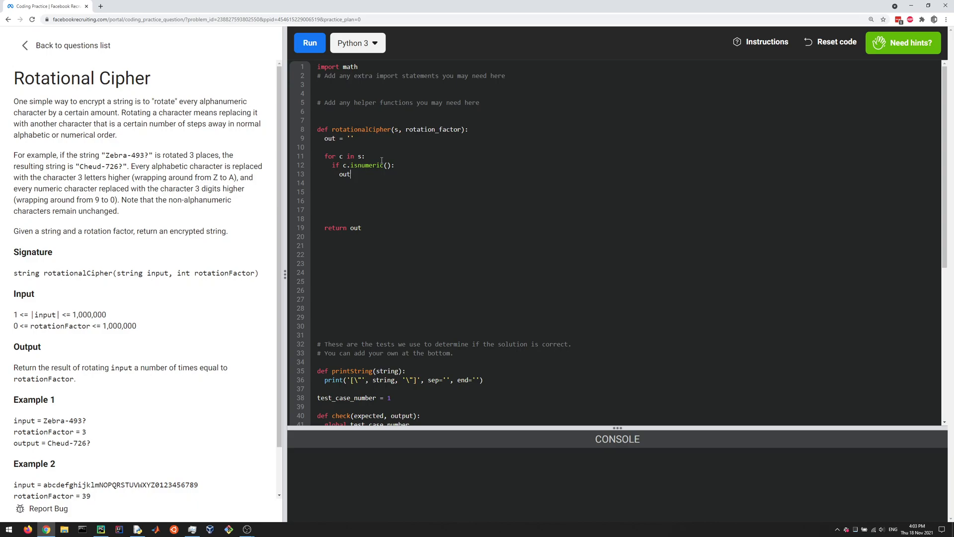
pyautogui.write('+=')
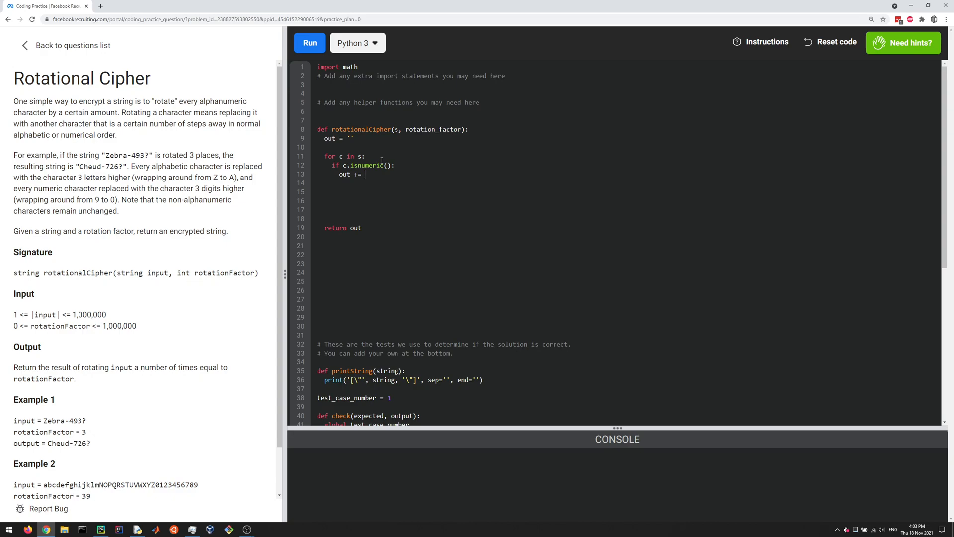
pyautogui.write('int(c)')
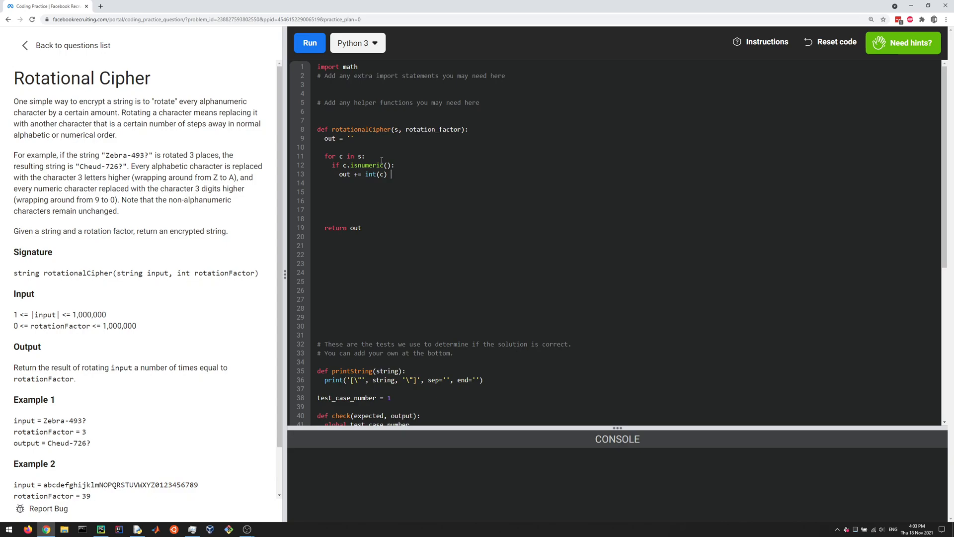
pyautogui.write('+ rotation')
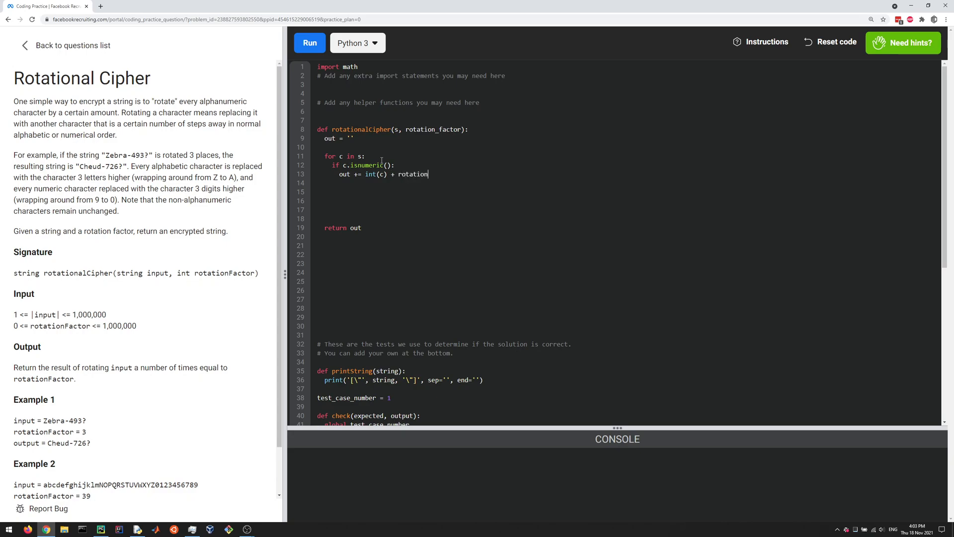
pyautogui.write('_factor')
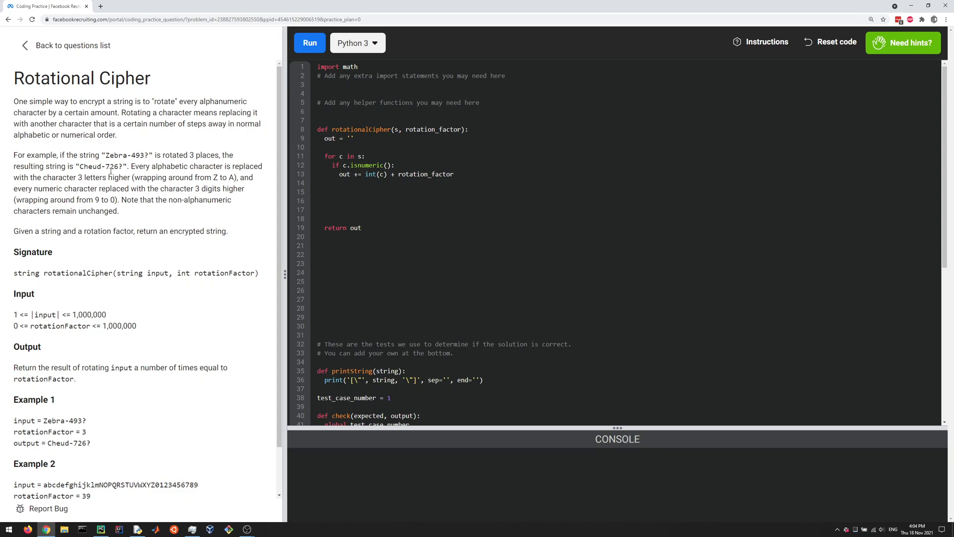
# Step: Rewrite the digit append as str((int(c) + rotation_factor) % 10) and start a new line
pyautogui.click(366, 174)
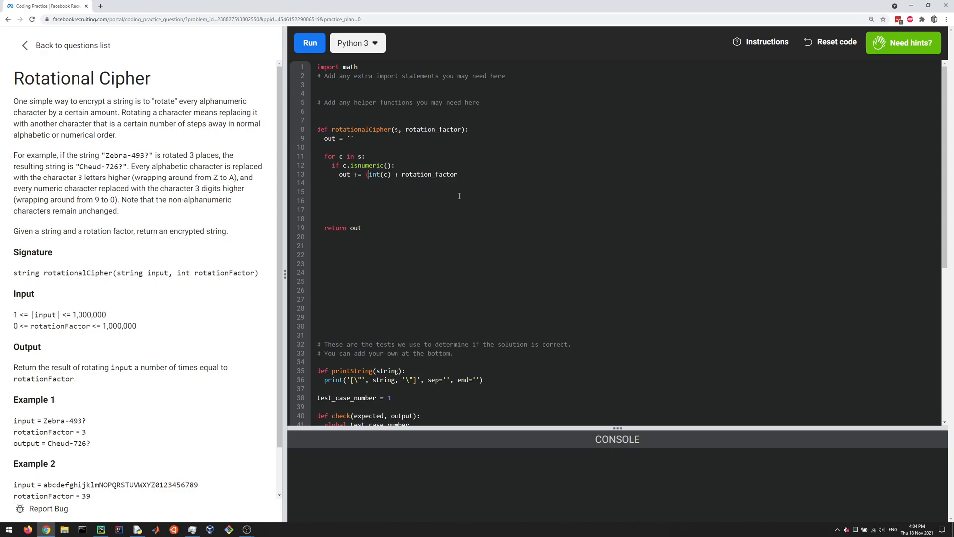
pyautogui.write('(int(c) + rotation_factor)')
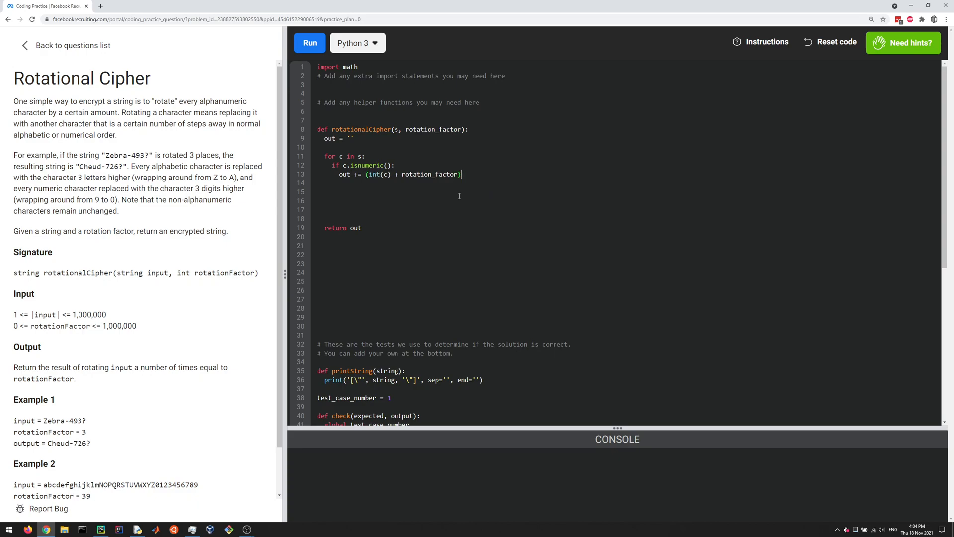
pyautogui.write('% 10')
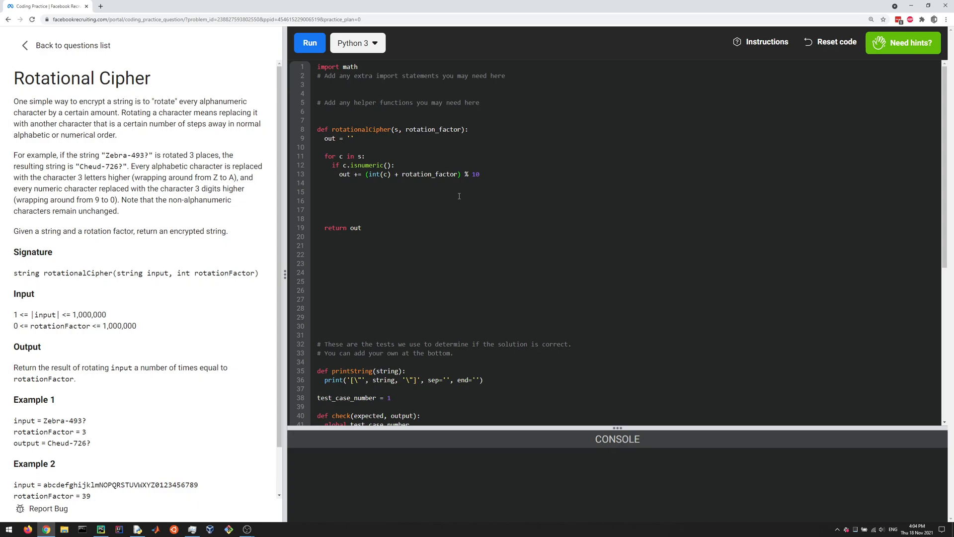
pyautogui.write('str(')
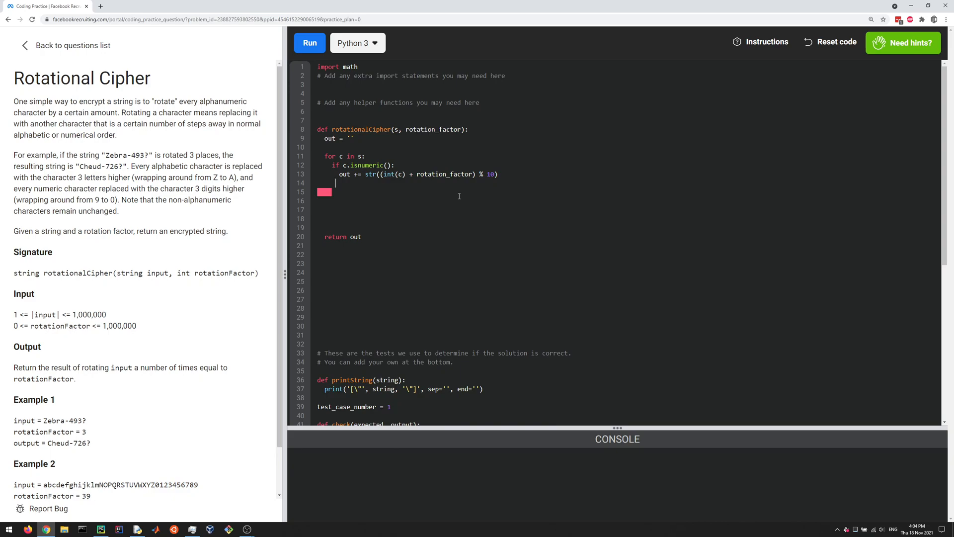
pyautogui.press('Backspace')
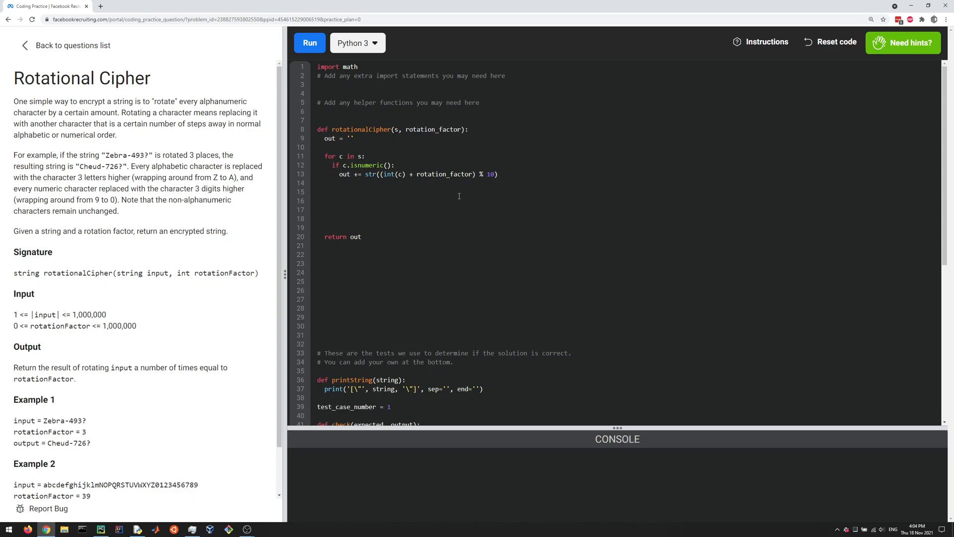
# Step: Add 'elif c.isupper():' and begin its body with ord(c)
pyautogui.write('elif')
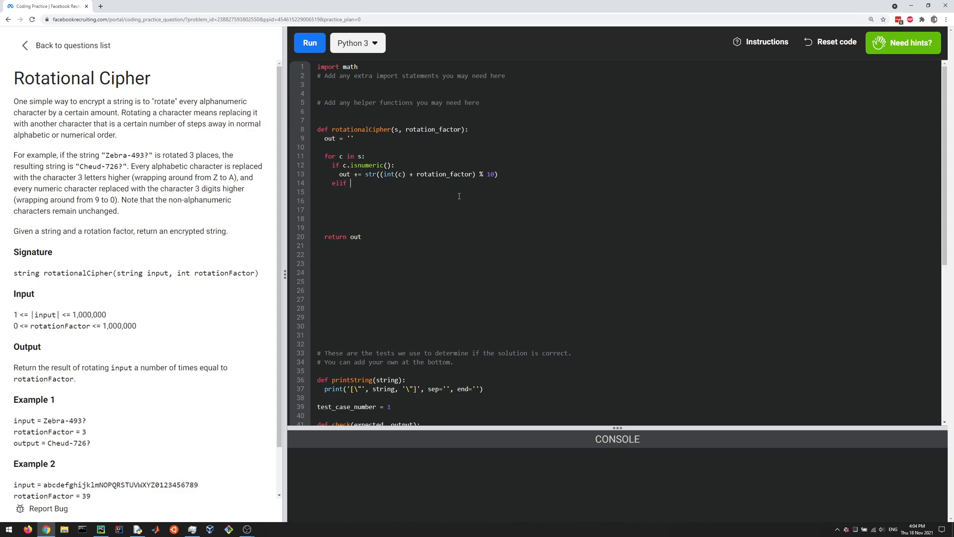
pyautogui.write('c.')
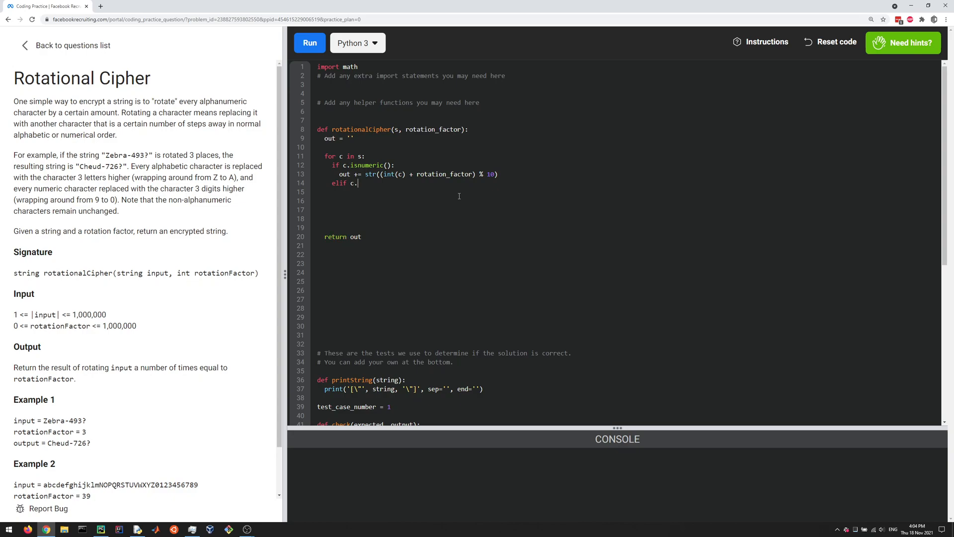
pyautogui.write('isupper():')
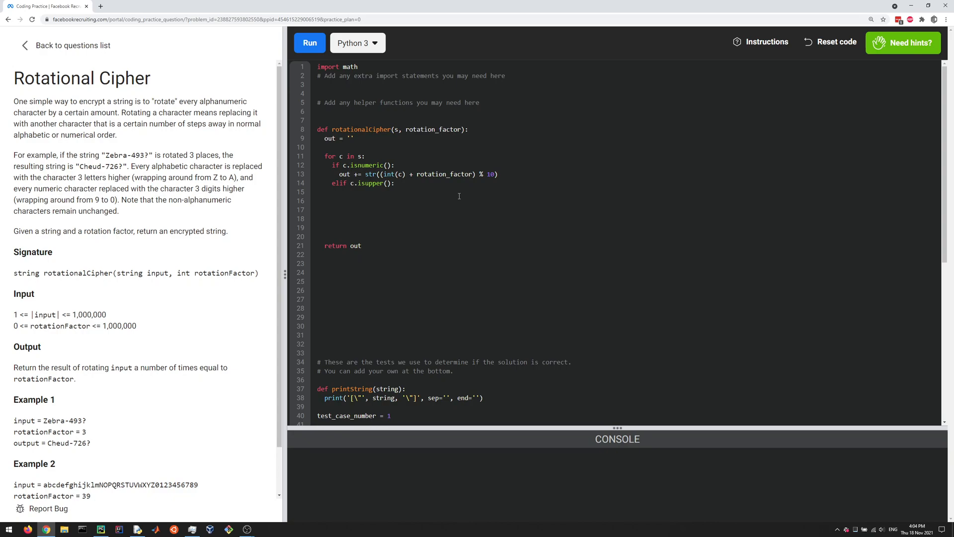
pyautogui.write('ord(')
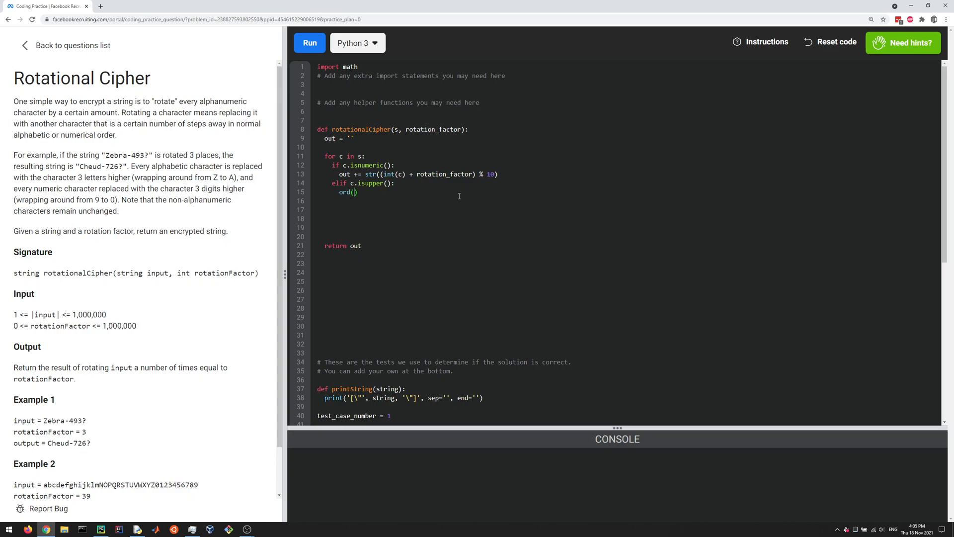
pyautogui.write('c')
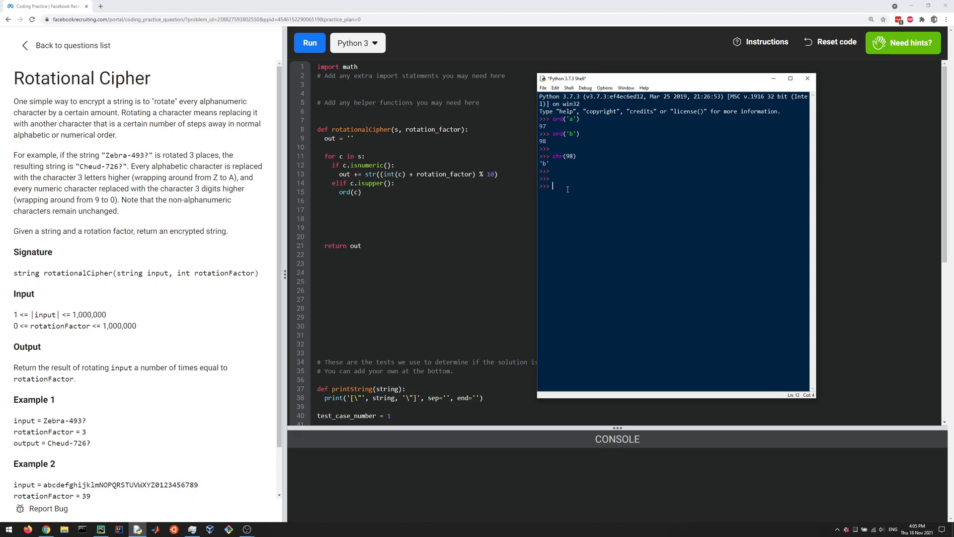
# Step: Evaluate ord('A') in IDLE and select the returned 65
pyautogui.write('ord')
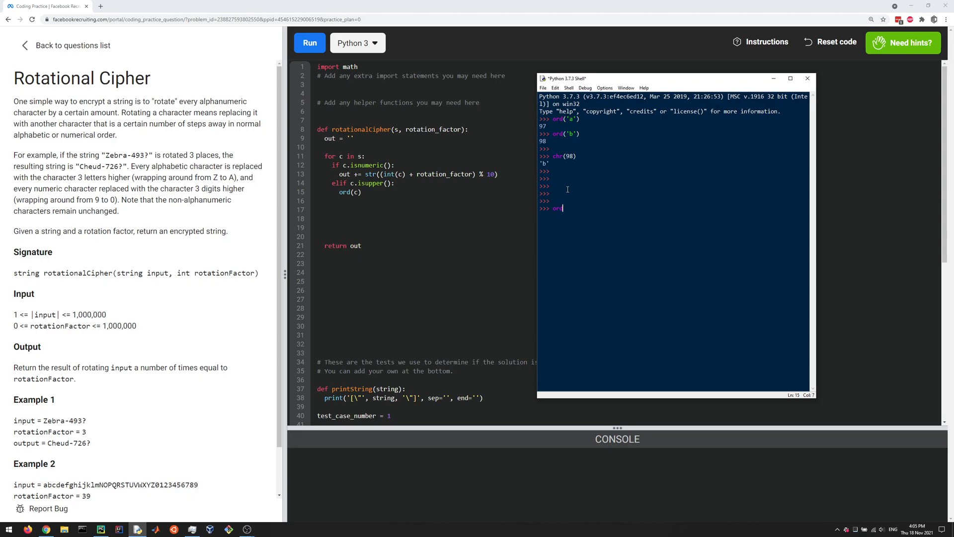
pyautogui.write("('A'")
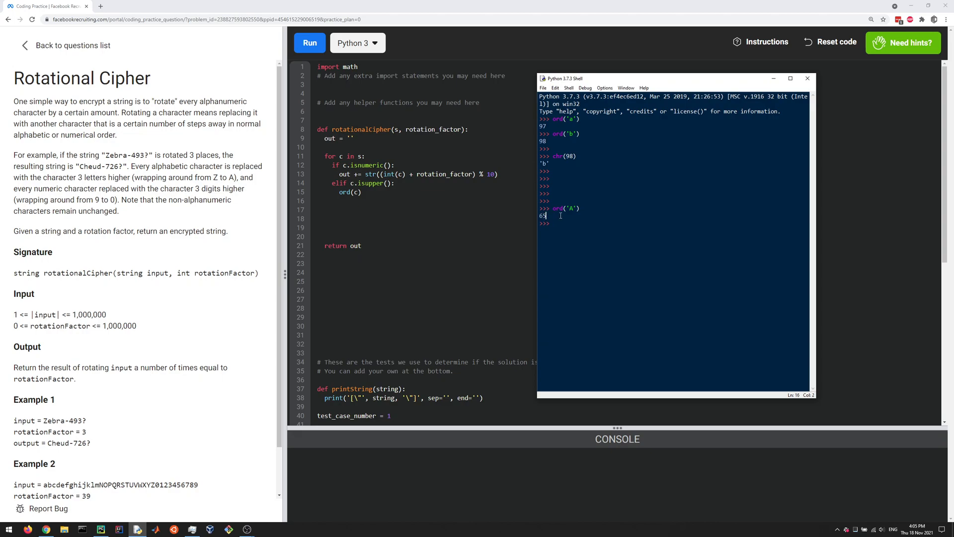
pyautogui.doubleClick(542, 215)
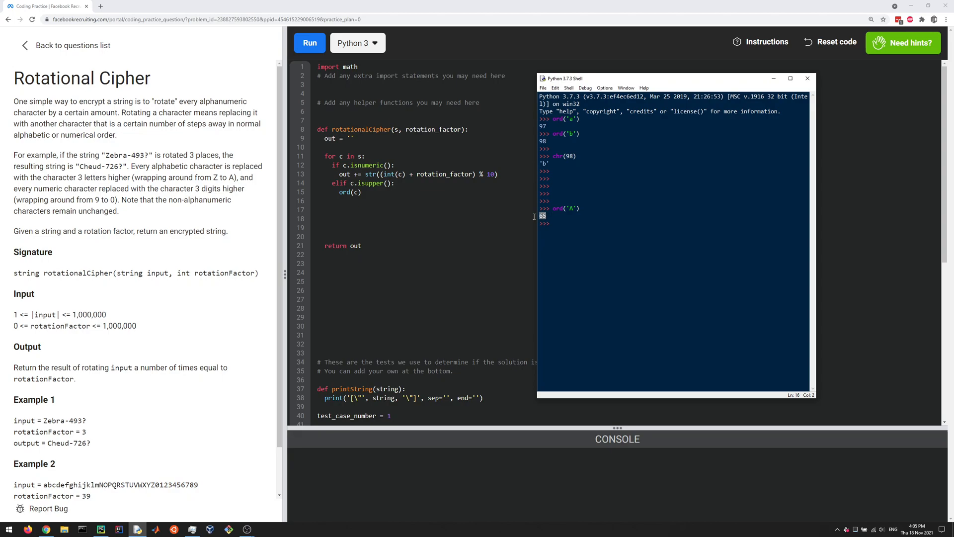
pyautogui.moveTo(529, 218)
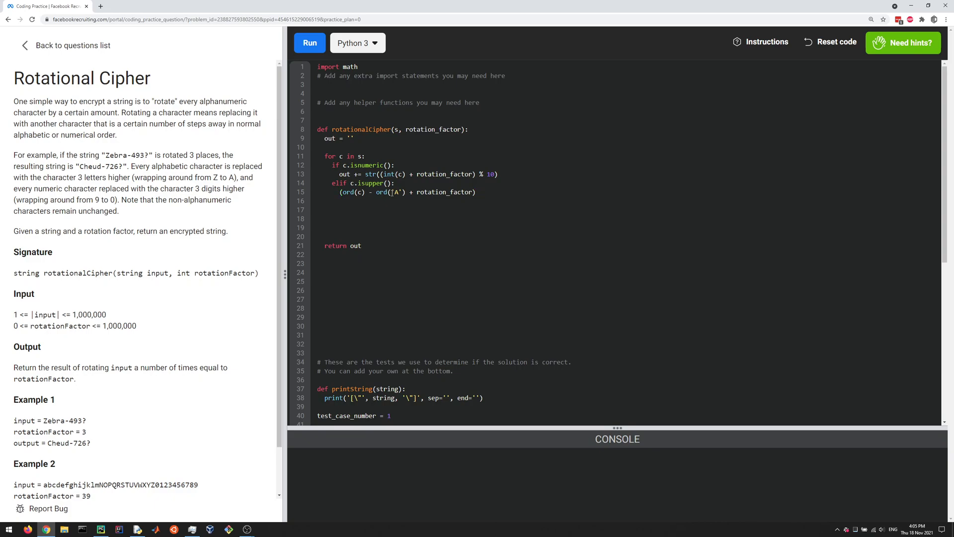
# Step: Complete line 15 as t = (ord(c) - ord('A') + rotation_factor) % 26, rechecking ord('A') in IDLE
pyautogui.write('%')
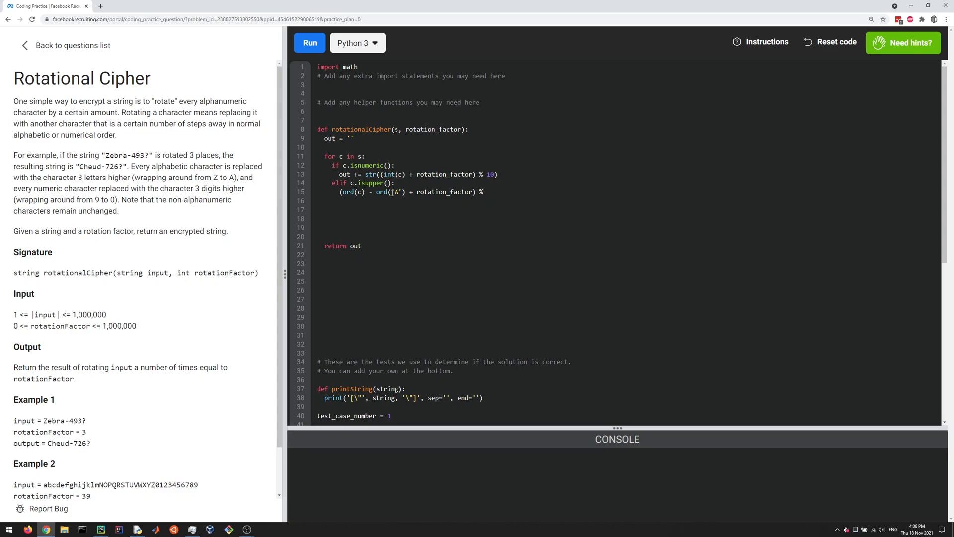
pyautogui.write('26')
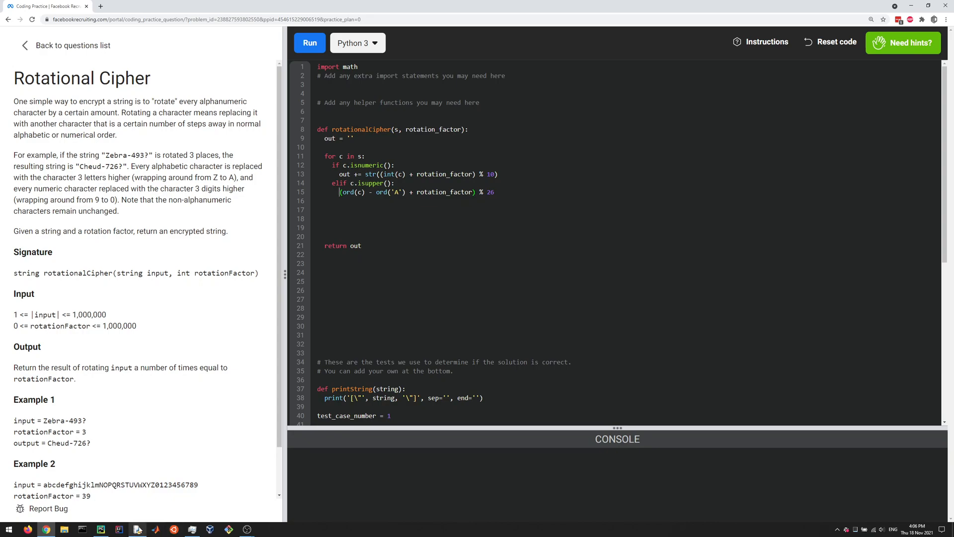
pyautogui.click(138, 529)
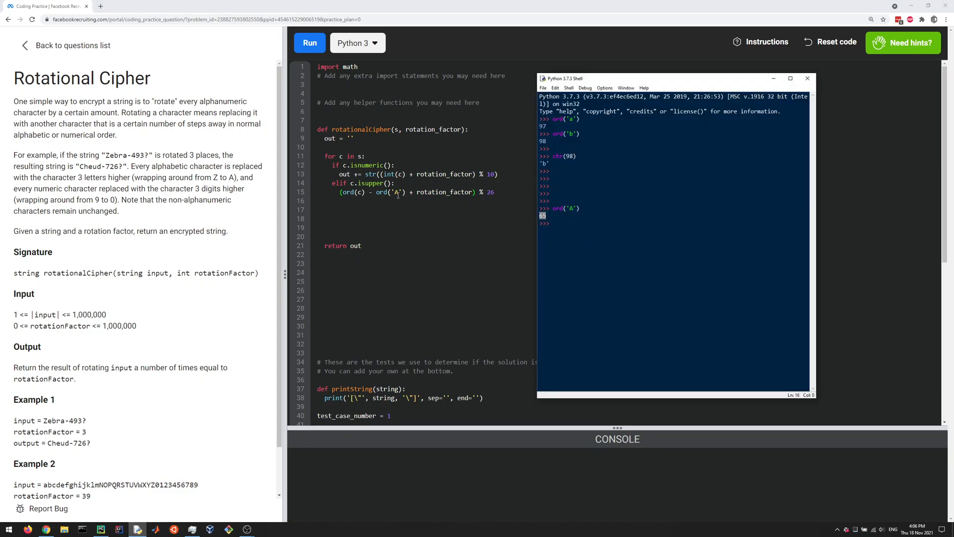
pyautogui.click(807, 78)
pyautogui.write('t = ')
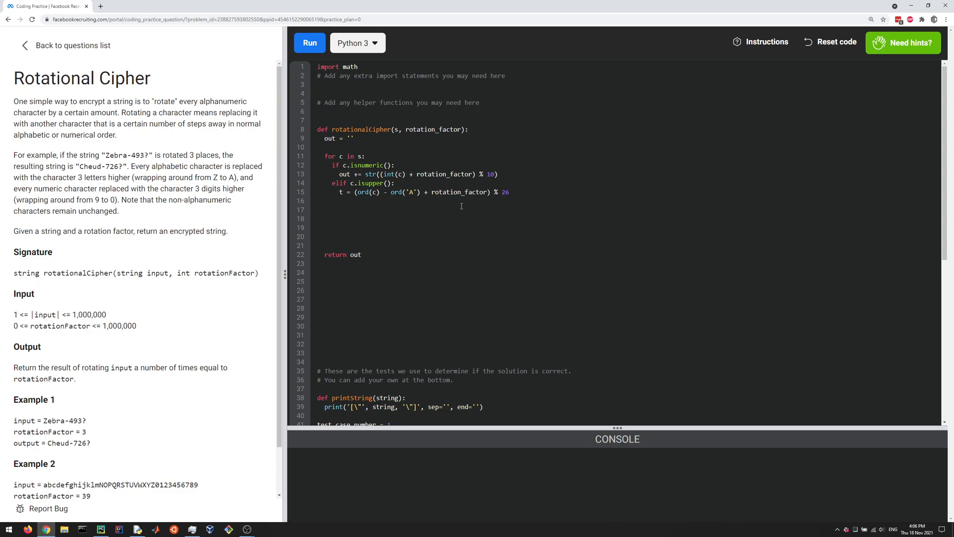
# Step: Add out += chr(ord('A') + t) on line 16 of the uppercase branch
pyautogui.write("ord('A') + t")
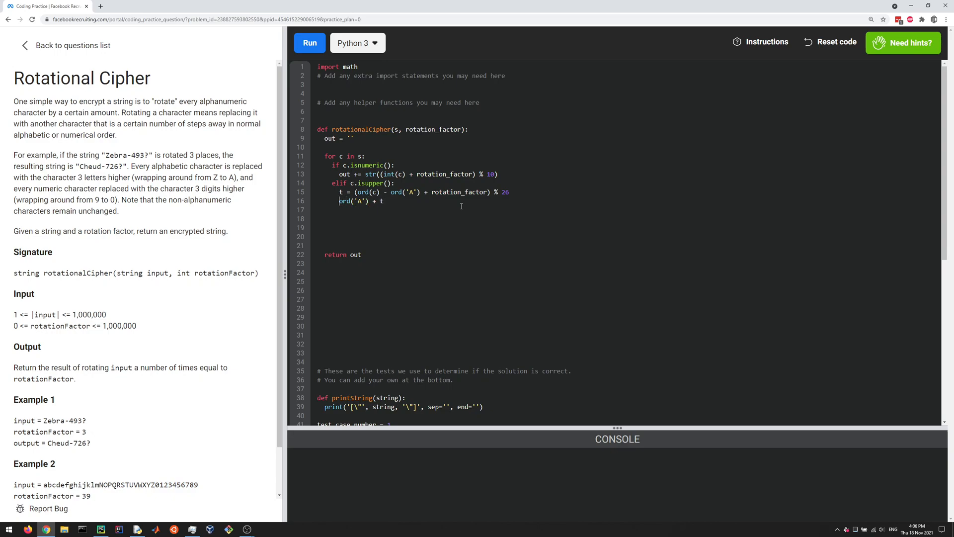
pyautogui.moveTo(429, 243)
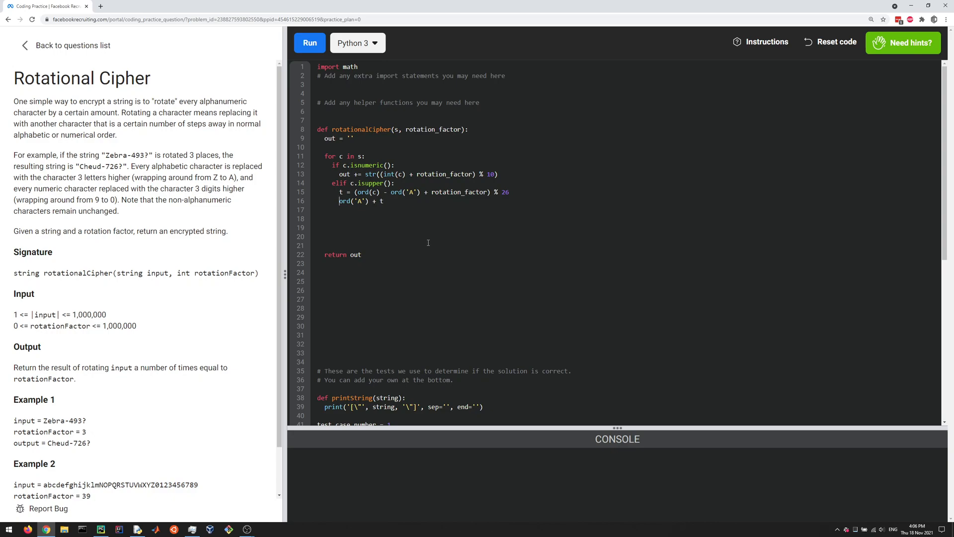
pyautogui.write('ch')
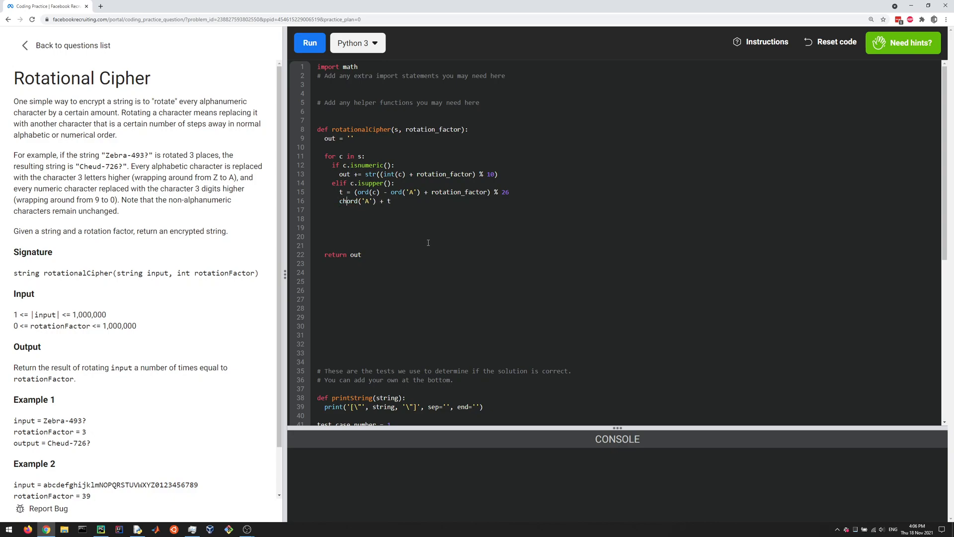
pyautogui.write("chr(ord('A') + t)")
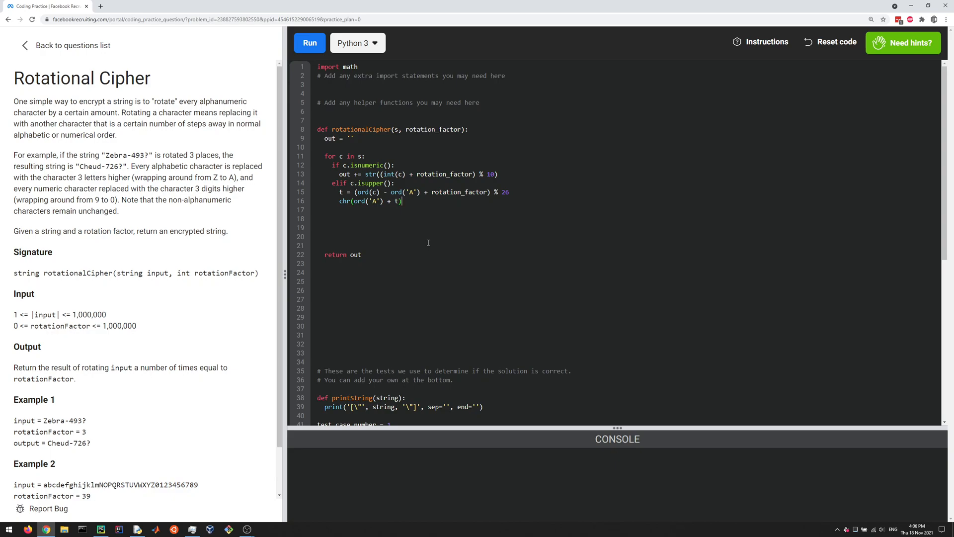
pyautogui.write('out +=')
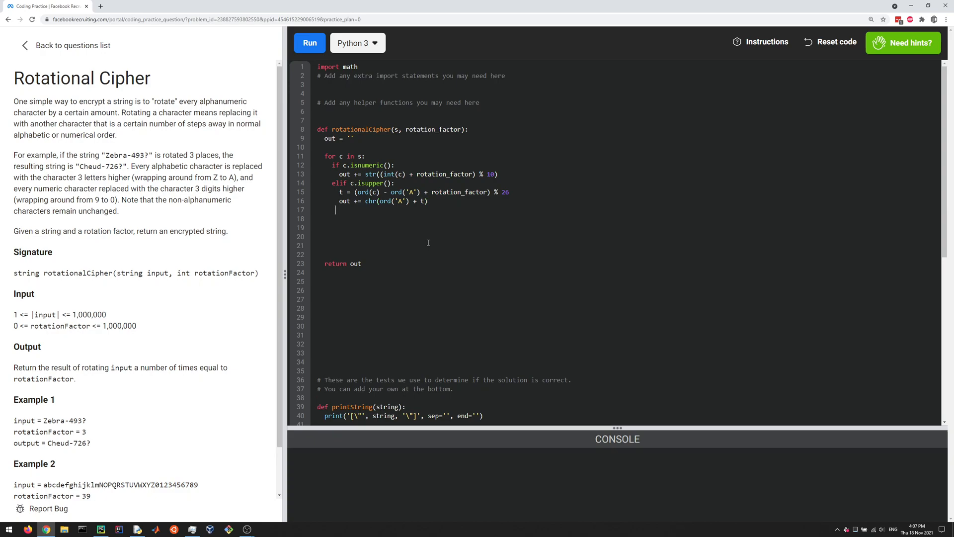
# Step: Add an elif c.islower() branch computing t = (ord(c) - base + rotation_factor) % 26 and appending chr(base + t) to out
pyautogui.write('eli')
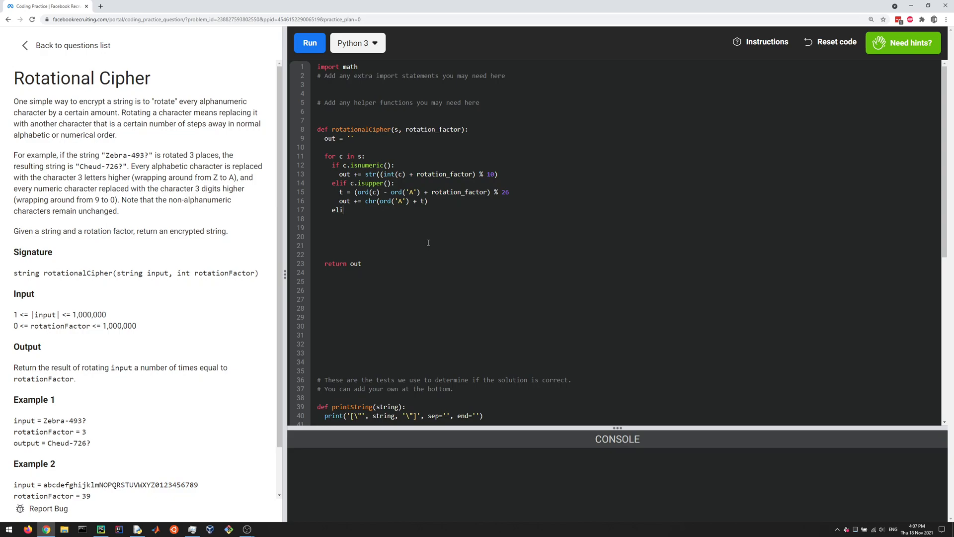
pyautogui.write('f')
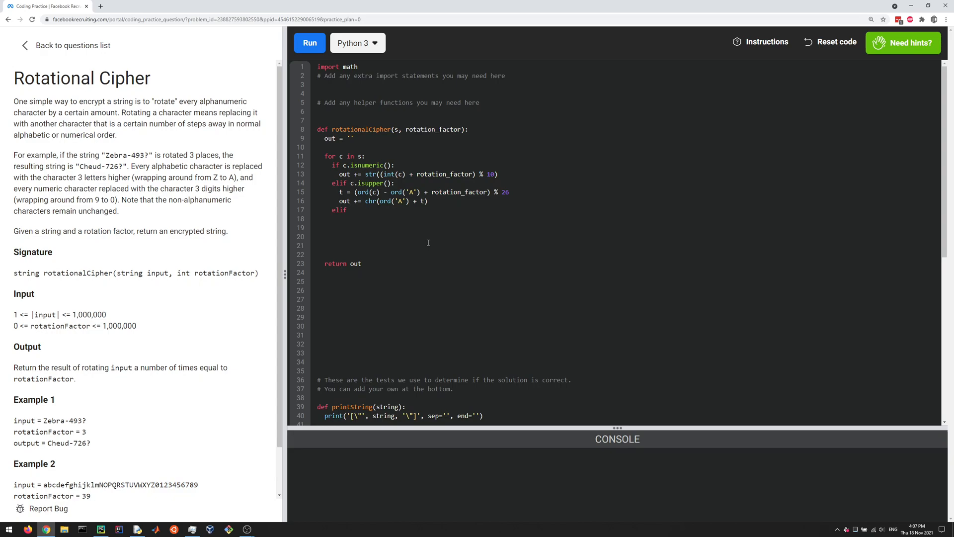
pyautogui.write('c.')
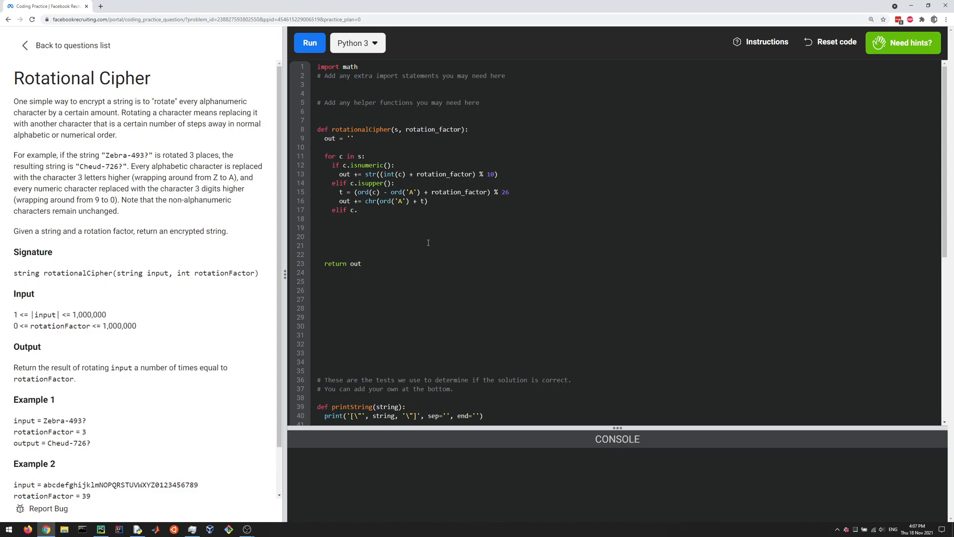
pyautogui.write('islower():')
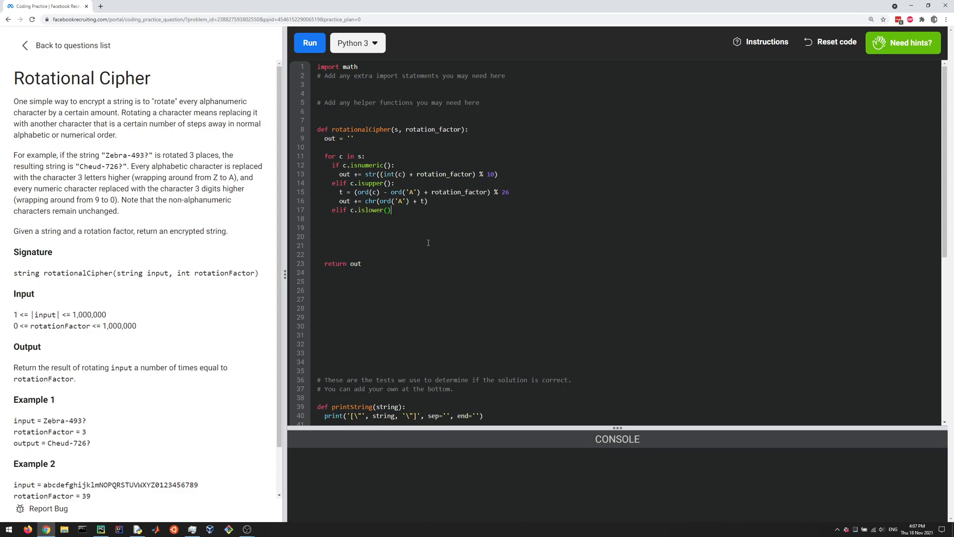
pyautogui.write(':')
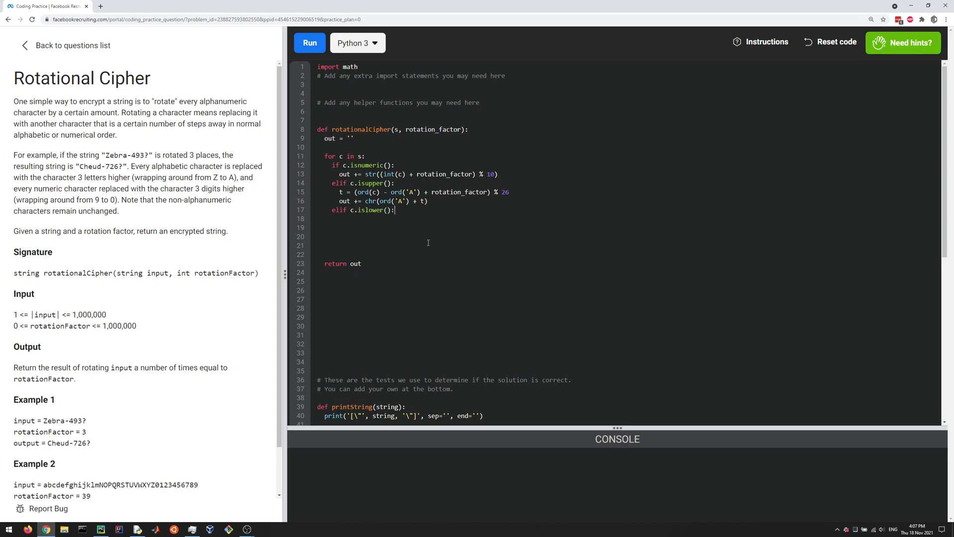
pyautogui.press('Enter')
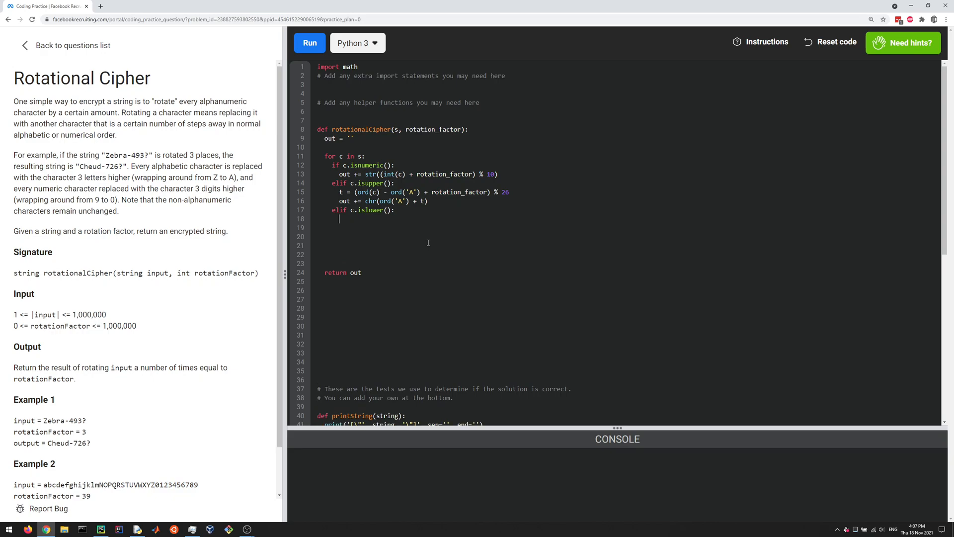
pyautogui.write('t =')
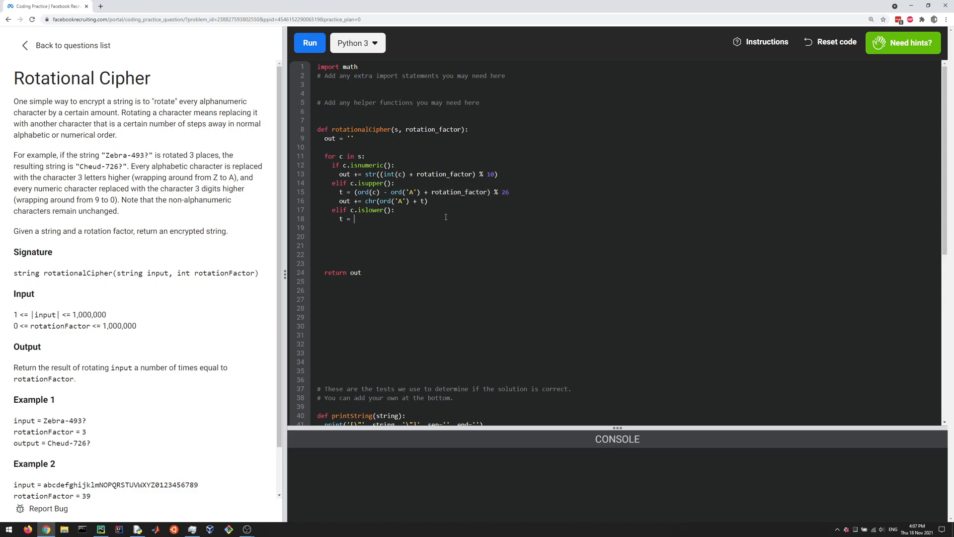
pyautogui.write("(ord(c) - ord('A') + rotation_factor) % 26")
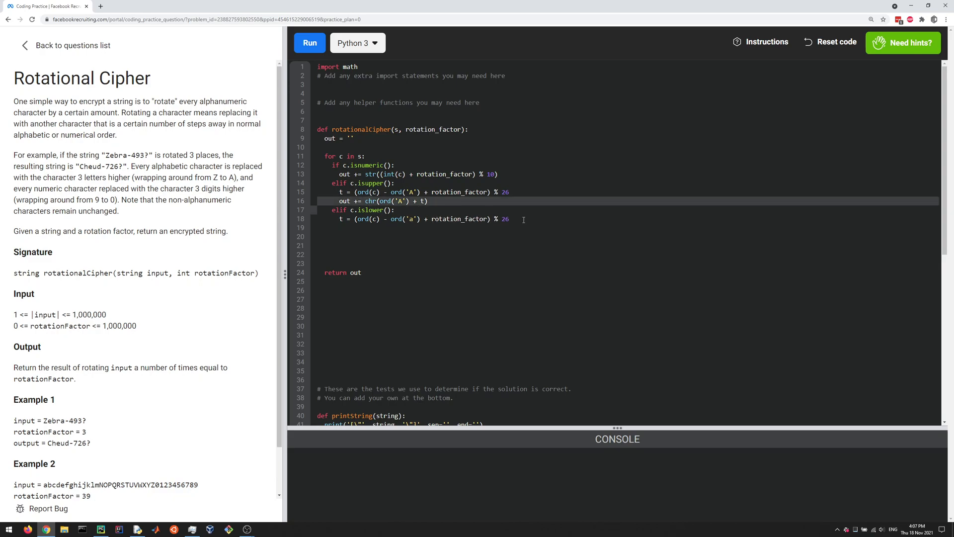
pyautogui.write("out += chr(ord('A') + t)")
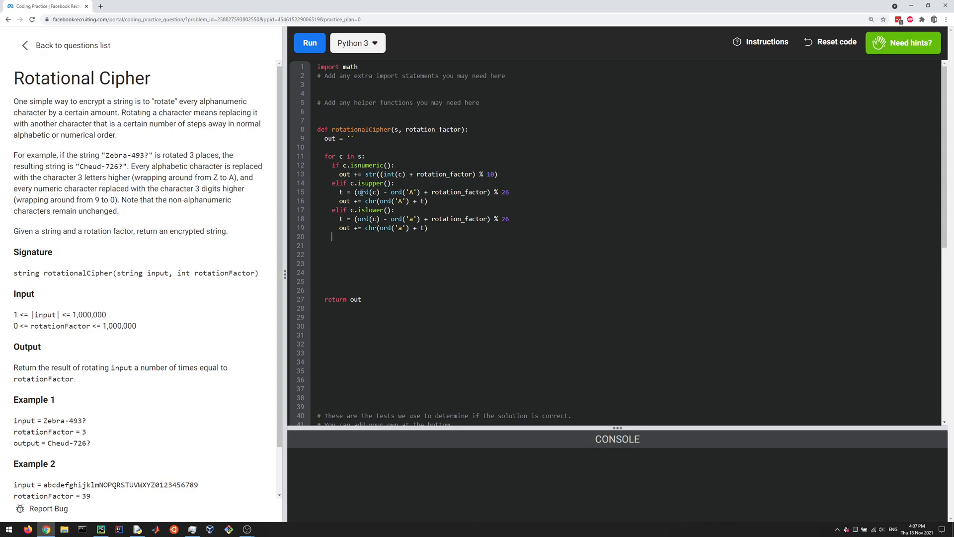
pyautogui.moveTo(400, 252)
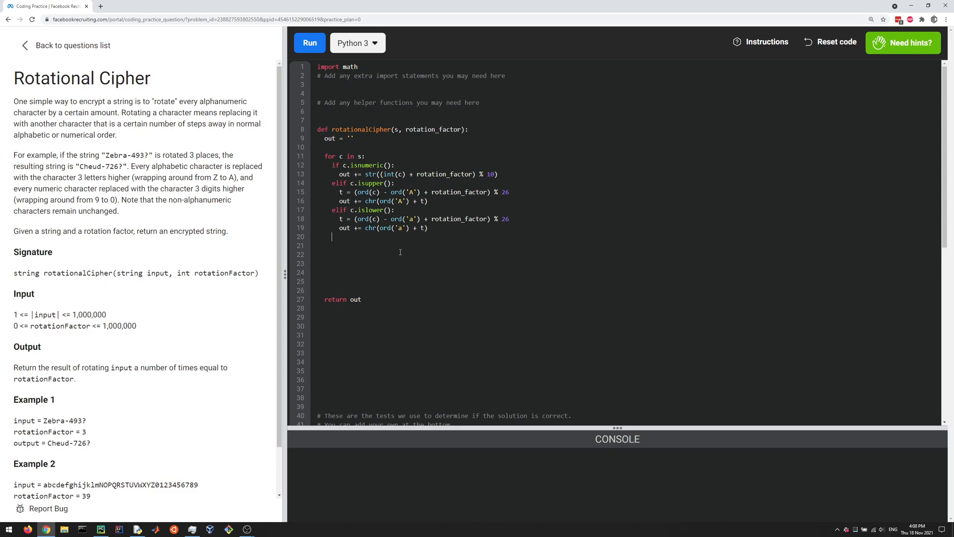
# Step: Add an else branch with out += c for all remaining characters
pyautogui.write('else:')
pyautogui.click(626, 245)
pyautogui.write('out')
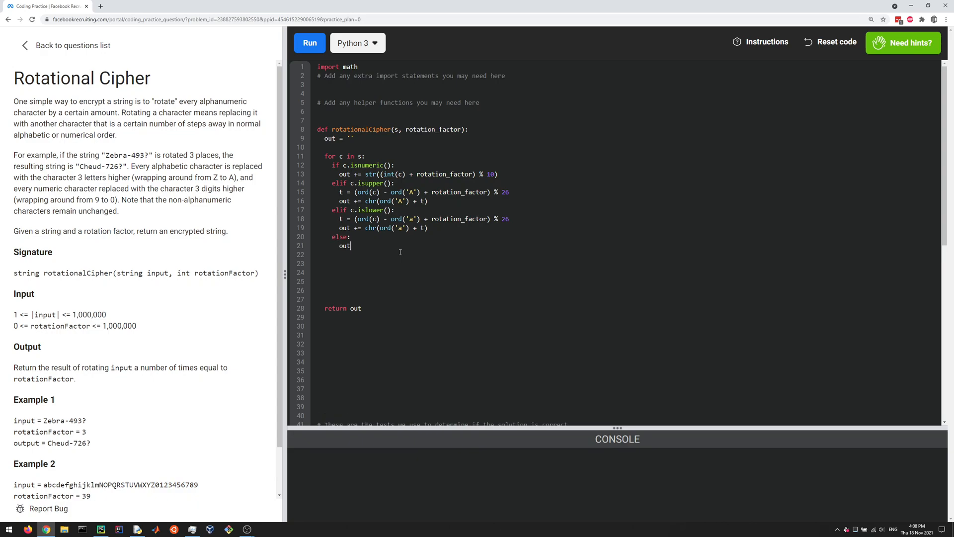
pyautogui.write('+= c')
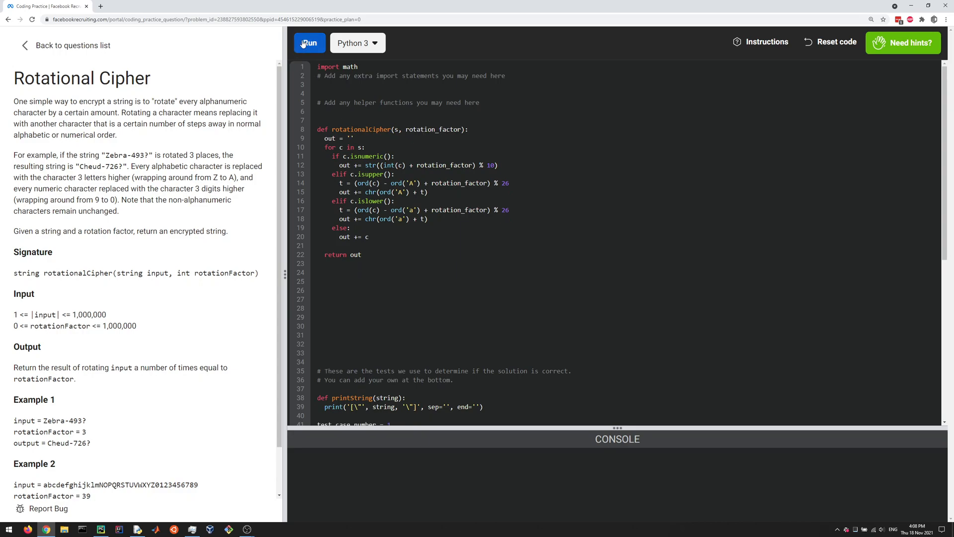
# Step: Run the solution to pass Test #1 and Test #2, then close the practice-plan completion dialog
pyautogui.click(309, 42)
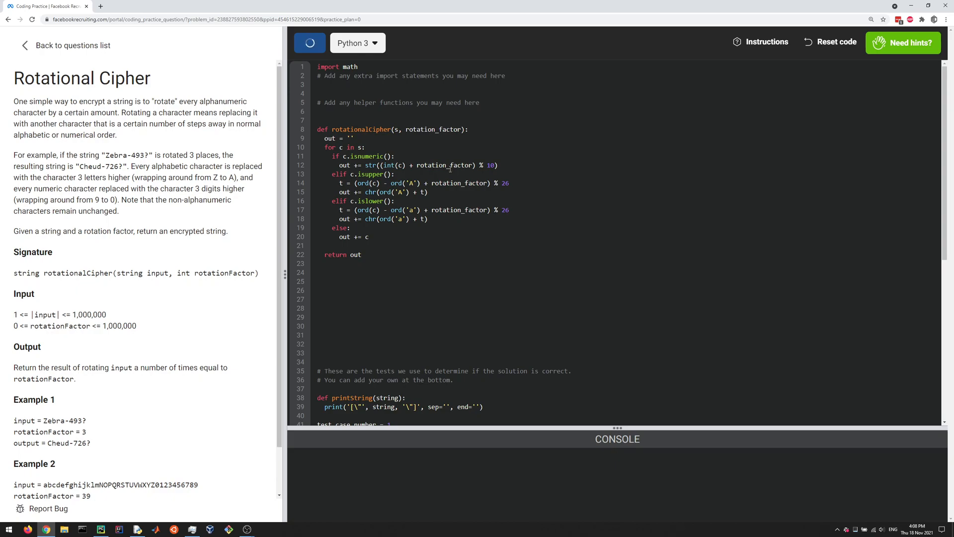
pyautogui.moveTo(434, 199)
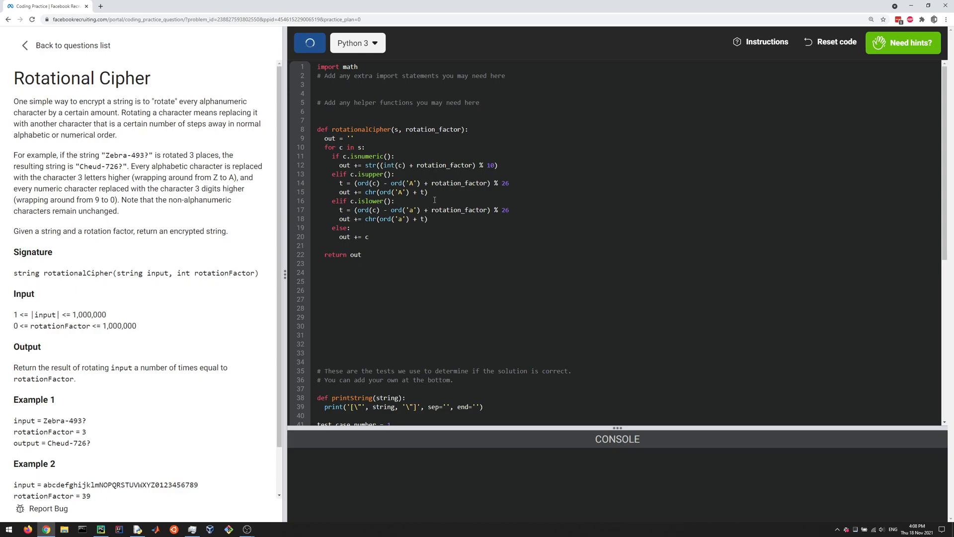
pyautogui.click(309, 43)
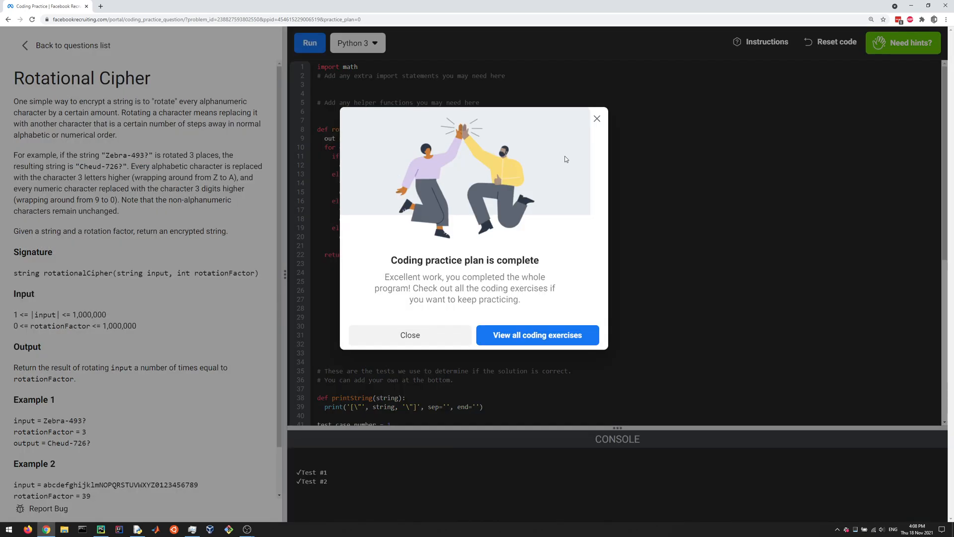
pyautogui.moveTo(597, 119)
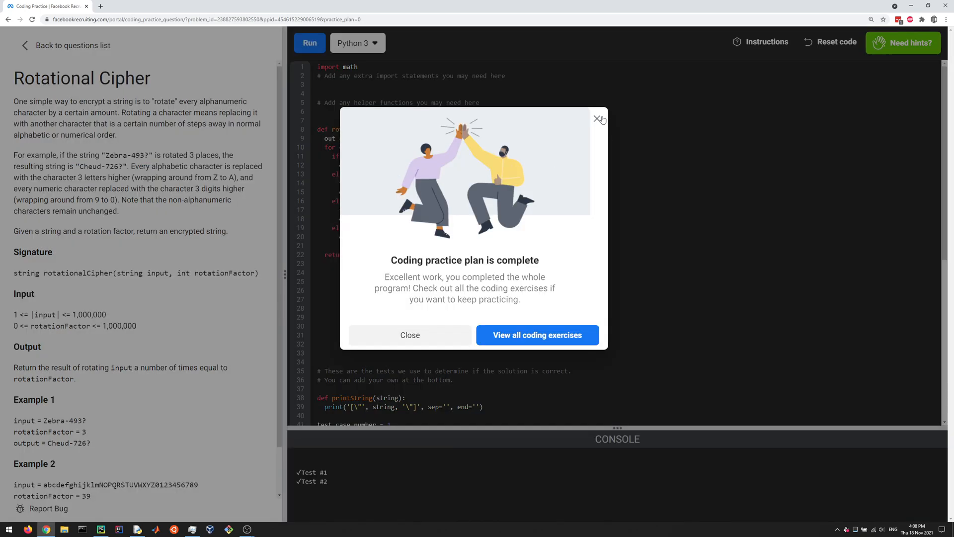
pyautogui.click(597, 119)
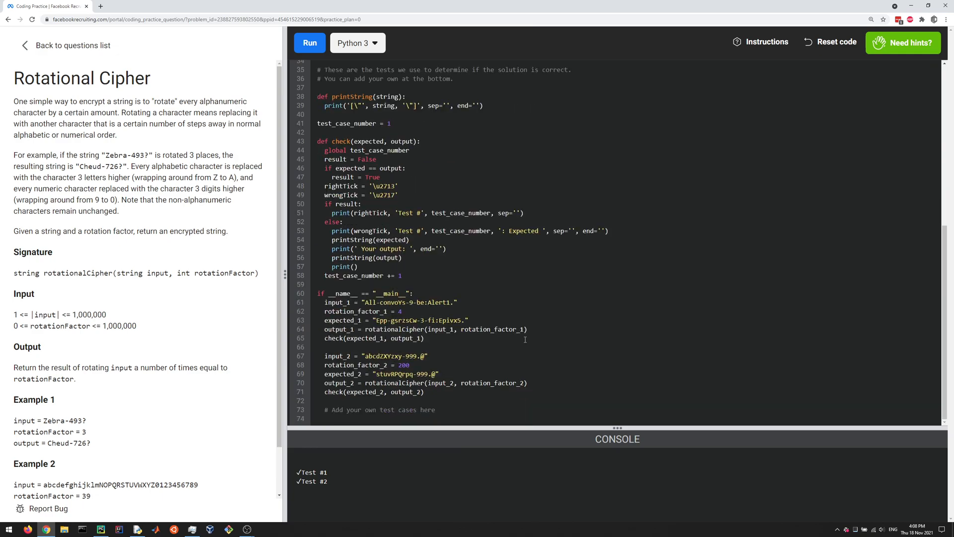